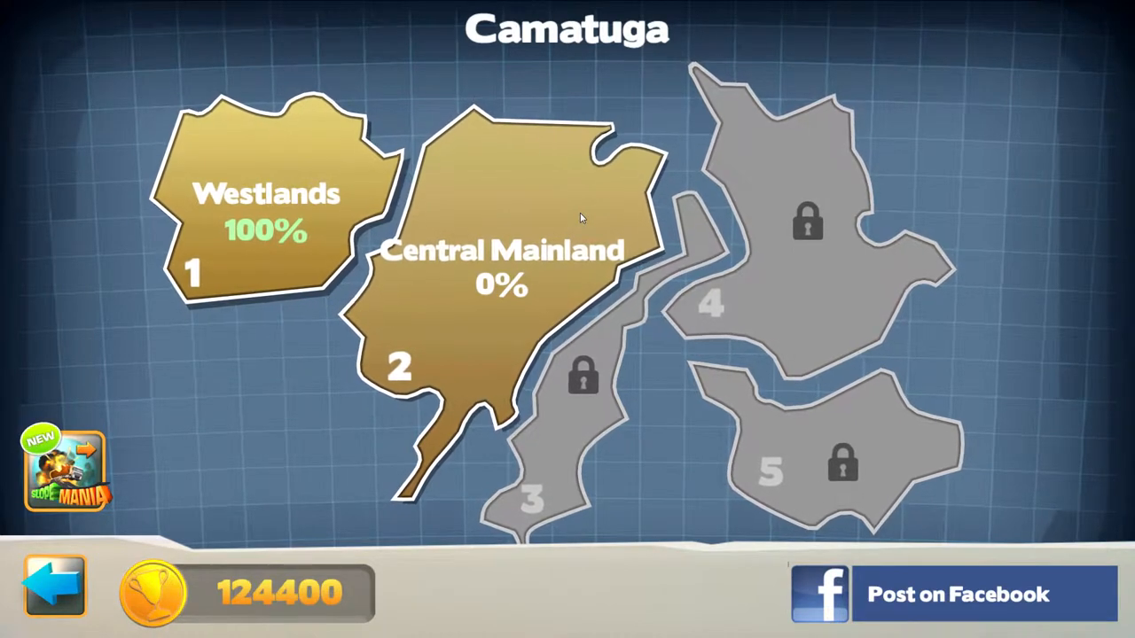
Step: Open the Central Mainland region to show Bridge 1's 60 m span
left_click(501, 266)
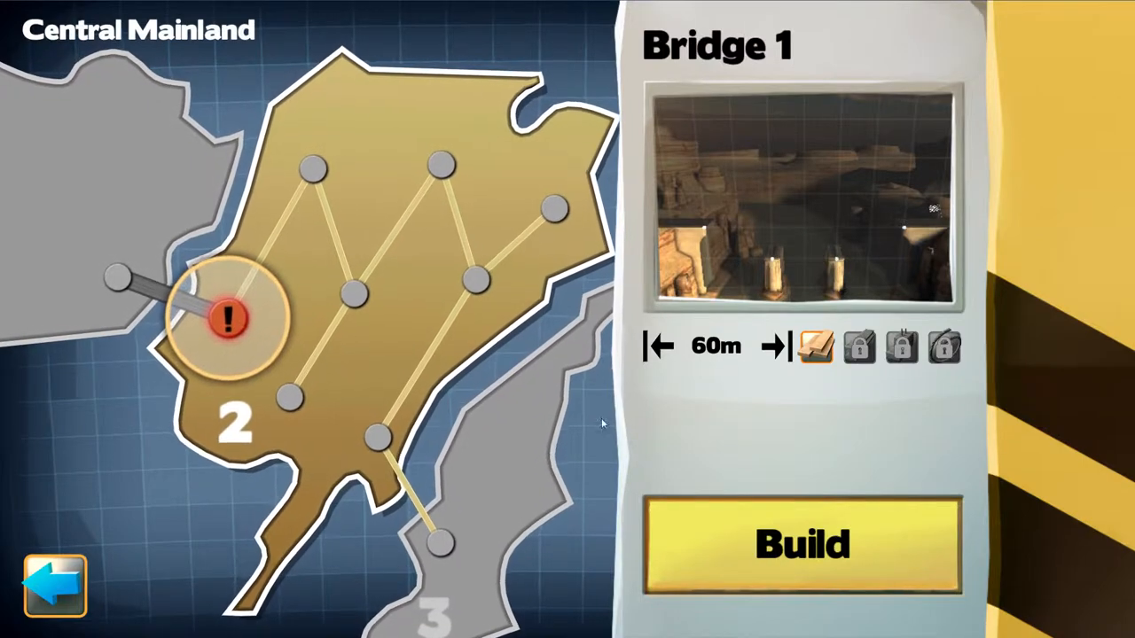
Step: Start building Bridge 1 and lay the wooden road deck across to the far bank
left_click(801, 543)
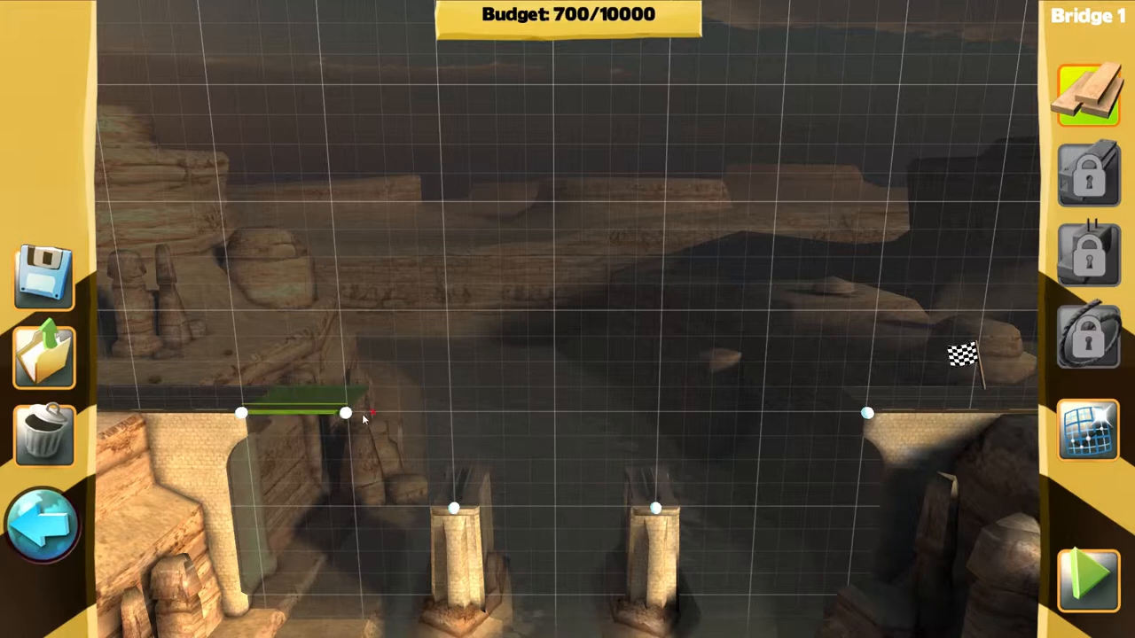
left_click_drag(346, 413, 656, 412)
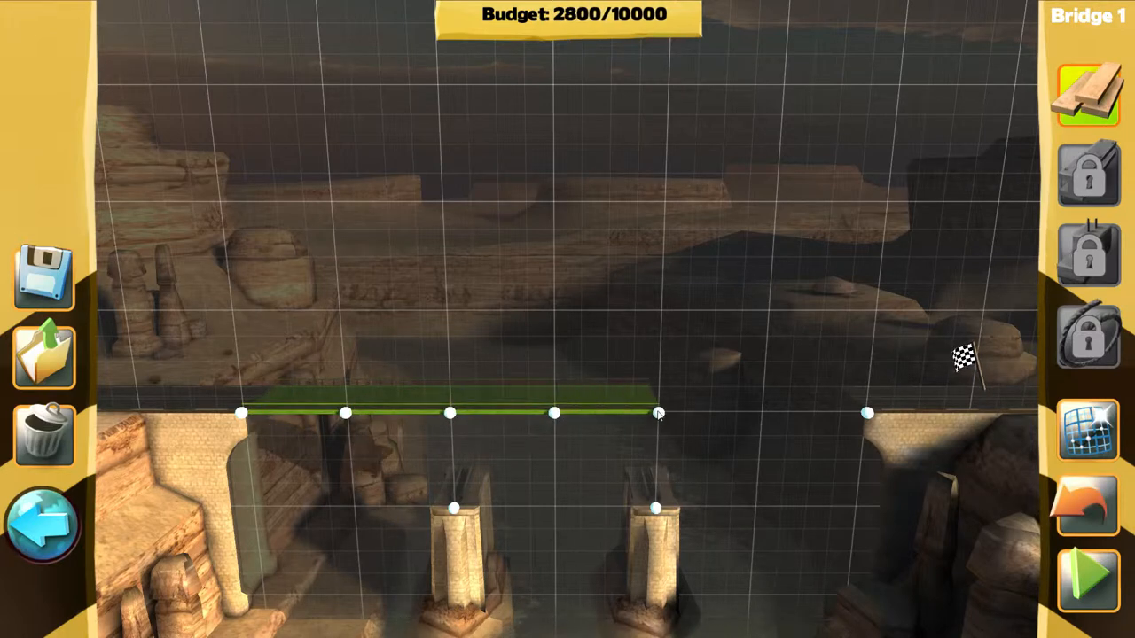
left_click_drag(658, 413, 867, 413)
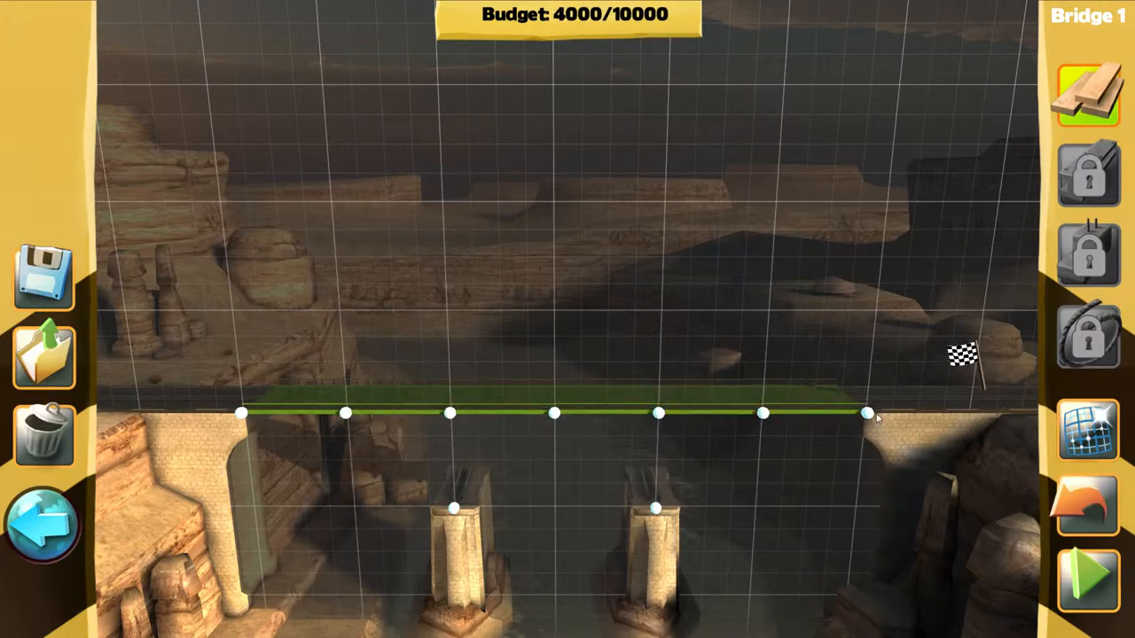
mouse_move(450, 509)
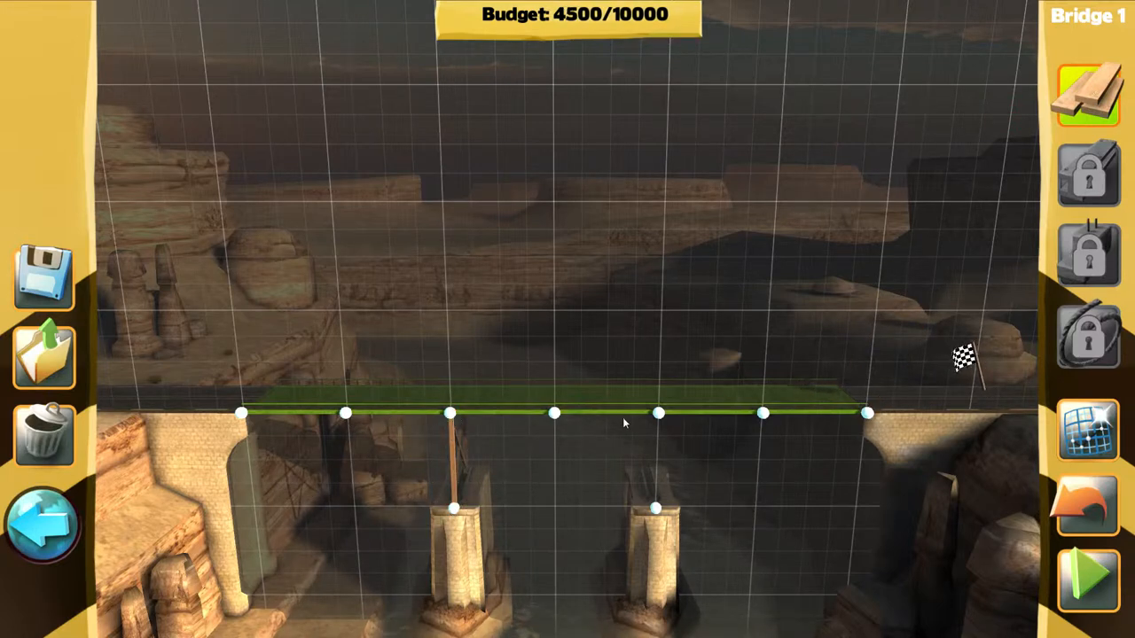
mouse_move(444, 468)
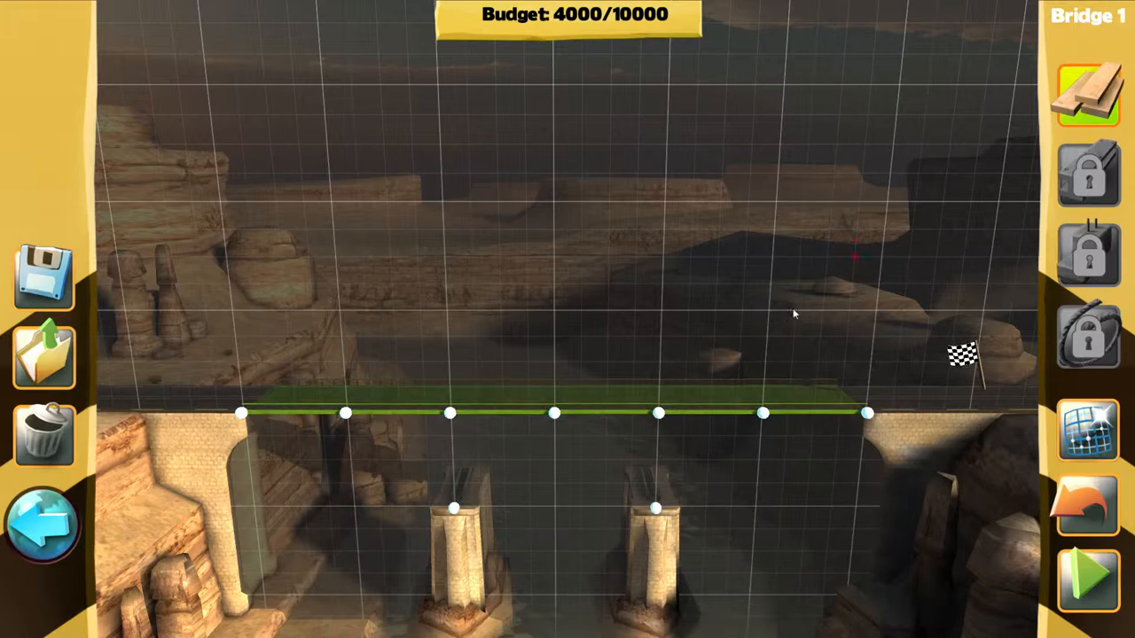
mouse_move(665, 424)
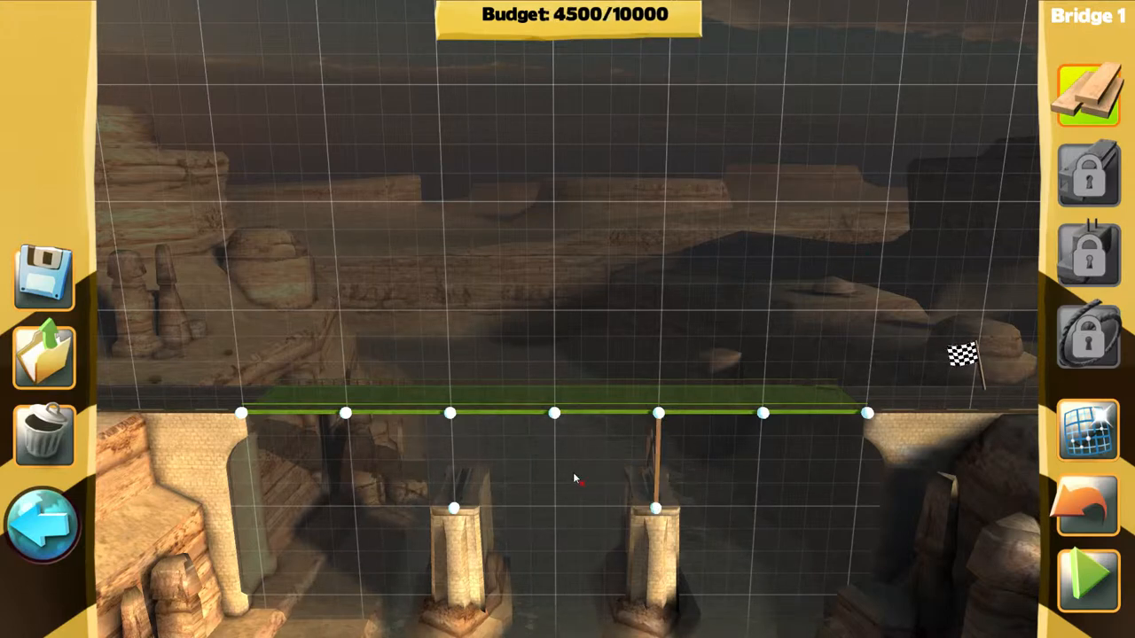
mouse_move(454, 423)
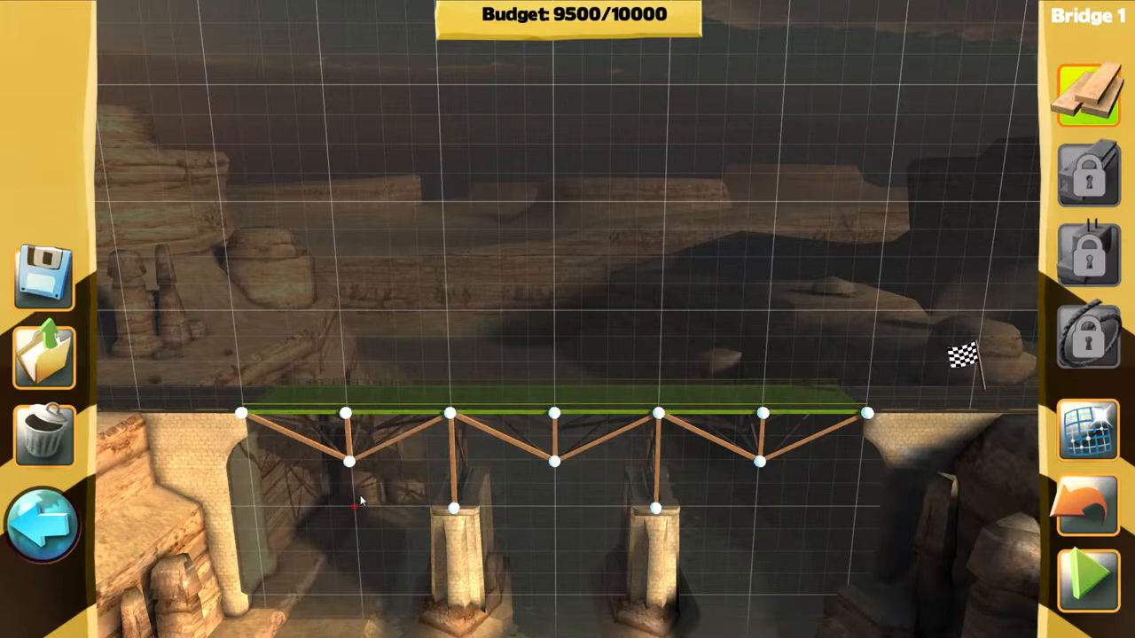
mouse_move(426, 470)
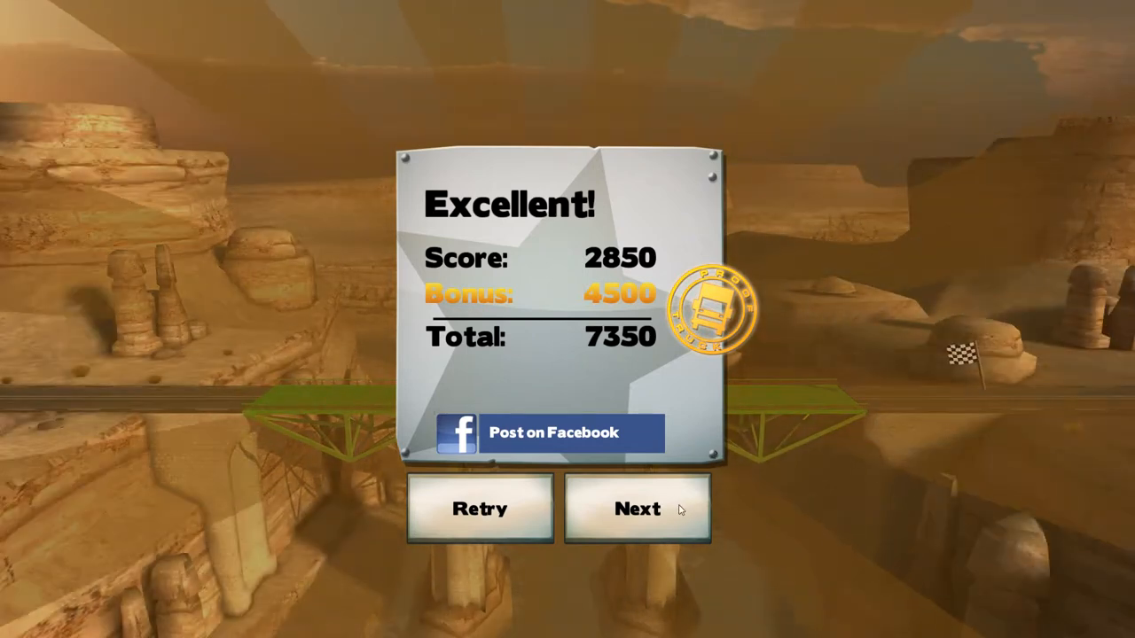
Step: Advance to Bridge 2 and open its empty build site with a 20000 budget
left_click(637, 508)
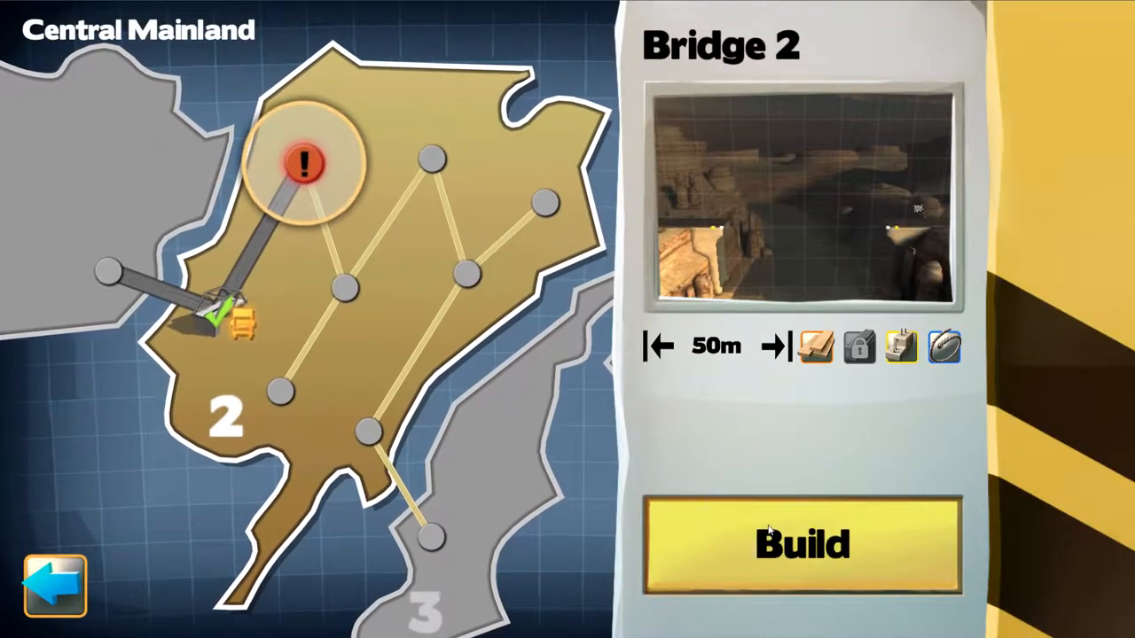
left_click(801, 542)
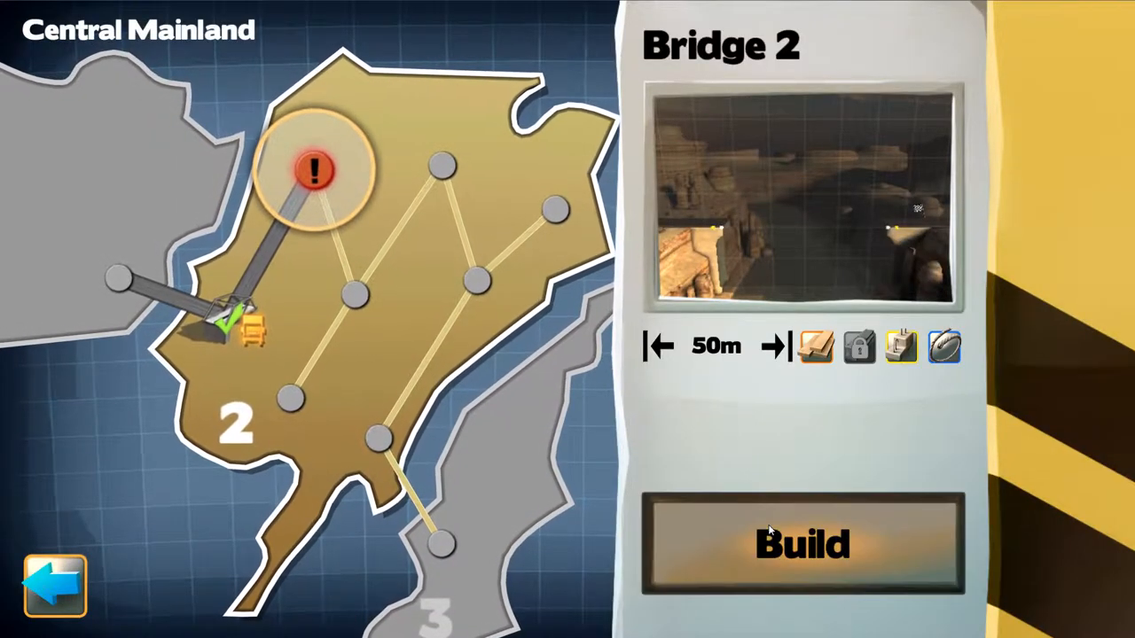
left_click(800, 541)
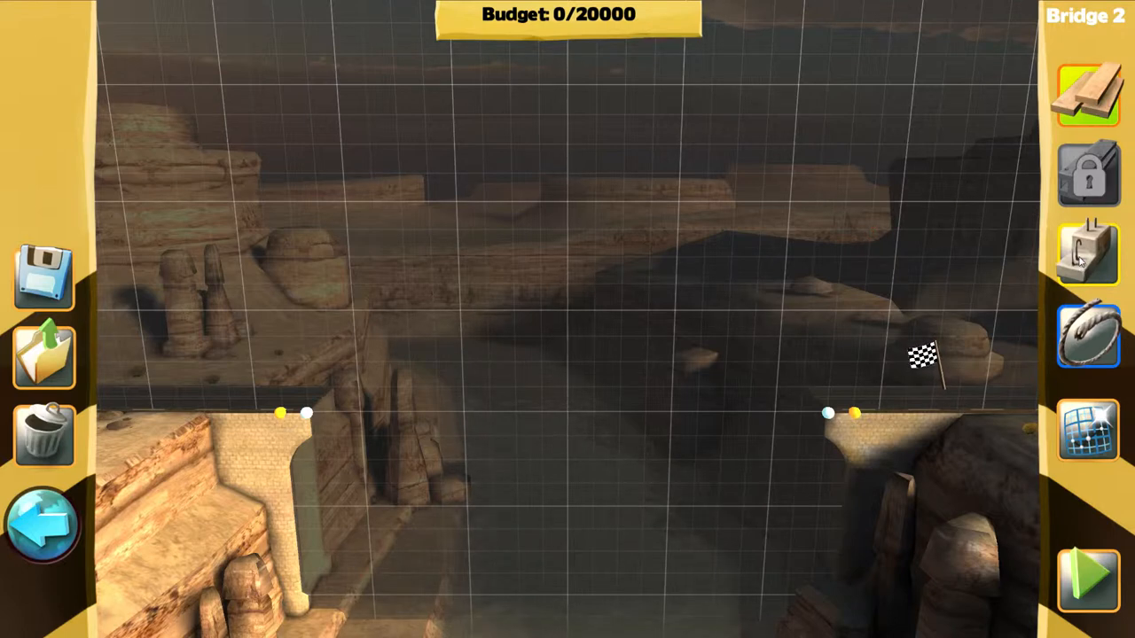
mouse_move(1089, 97)
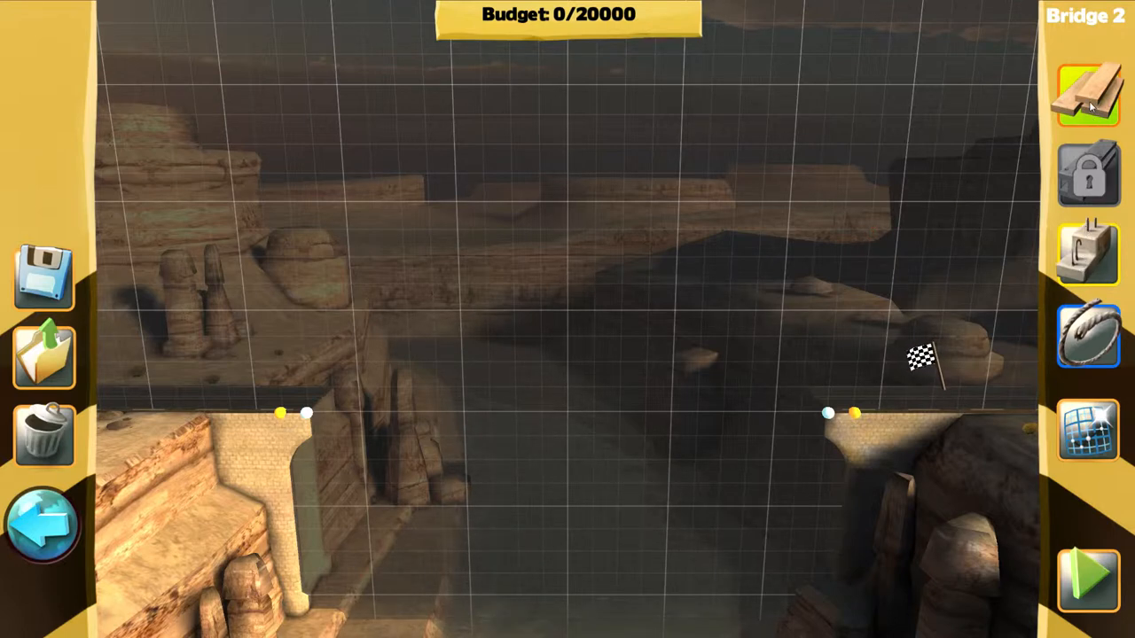
mouse_move(281, 417)
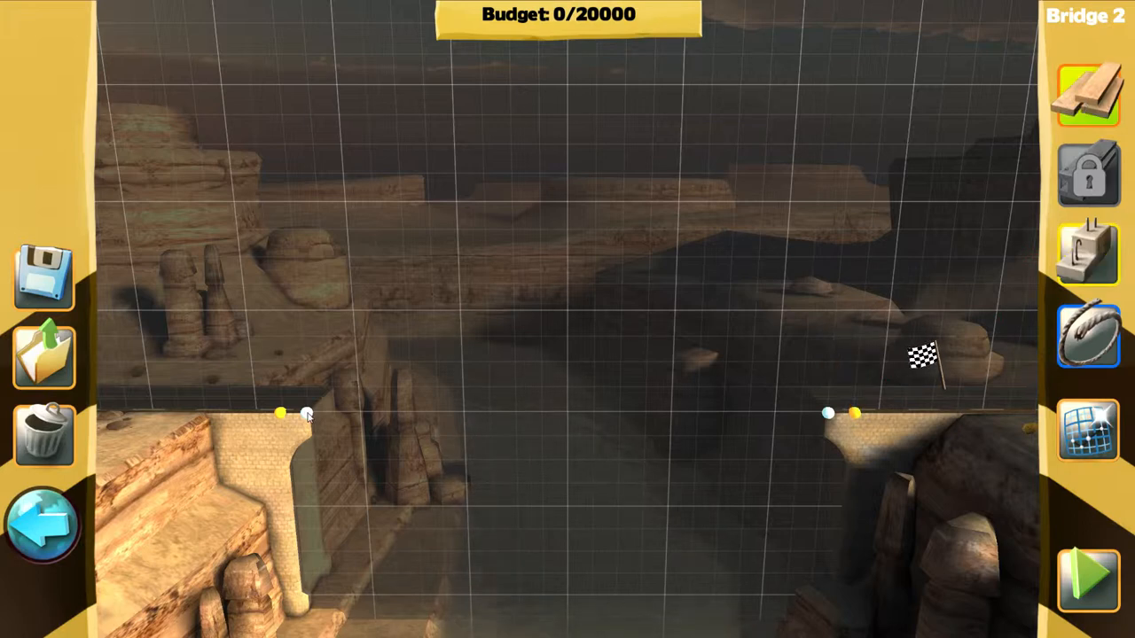
Step: Lay Bridge 2's road deck in two stretches toward the far bank
left_click_drag(306, 412, 620, 412)
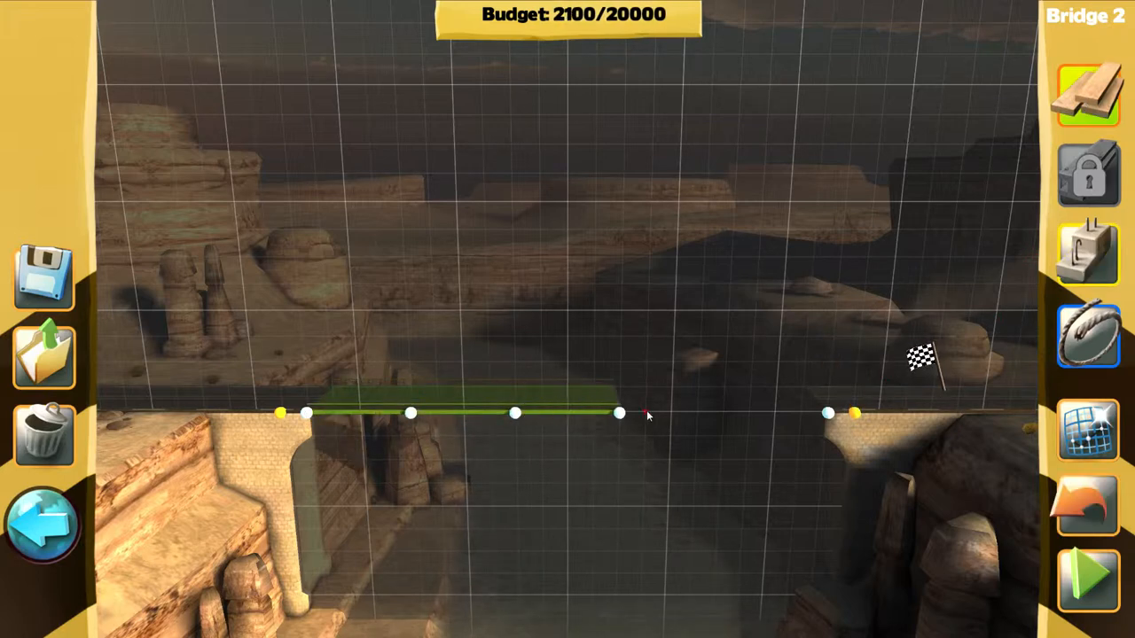
left_click_drag(619, 413, 824, 413)
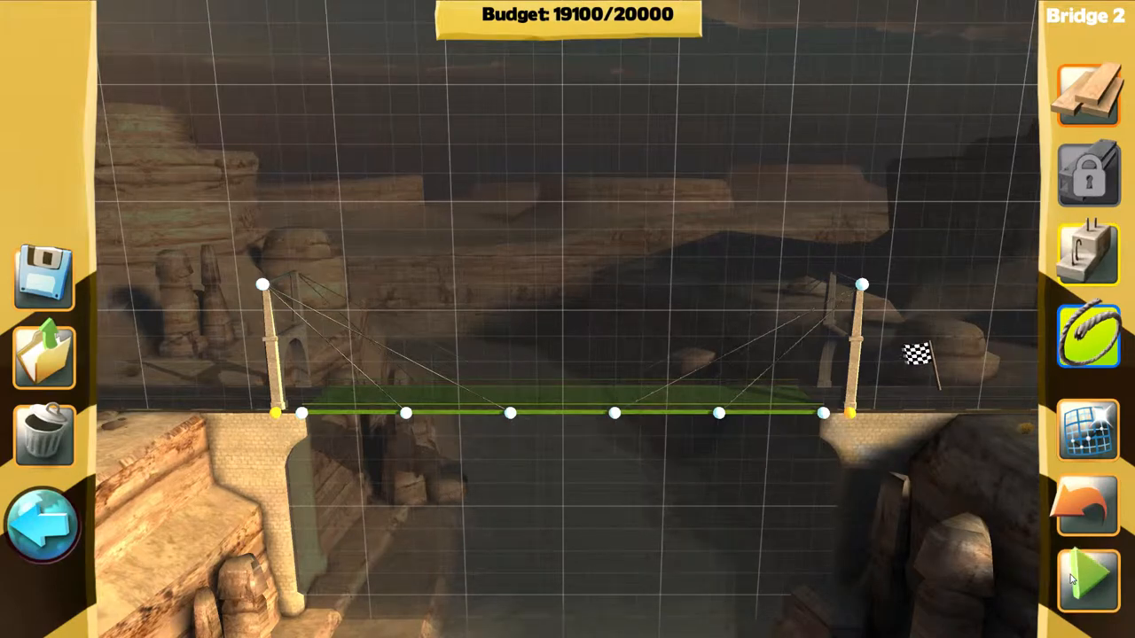
Step: Run the truck test on Bridge 2 for an Excellent rating, 2626 total
left_click(1088, 572)
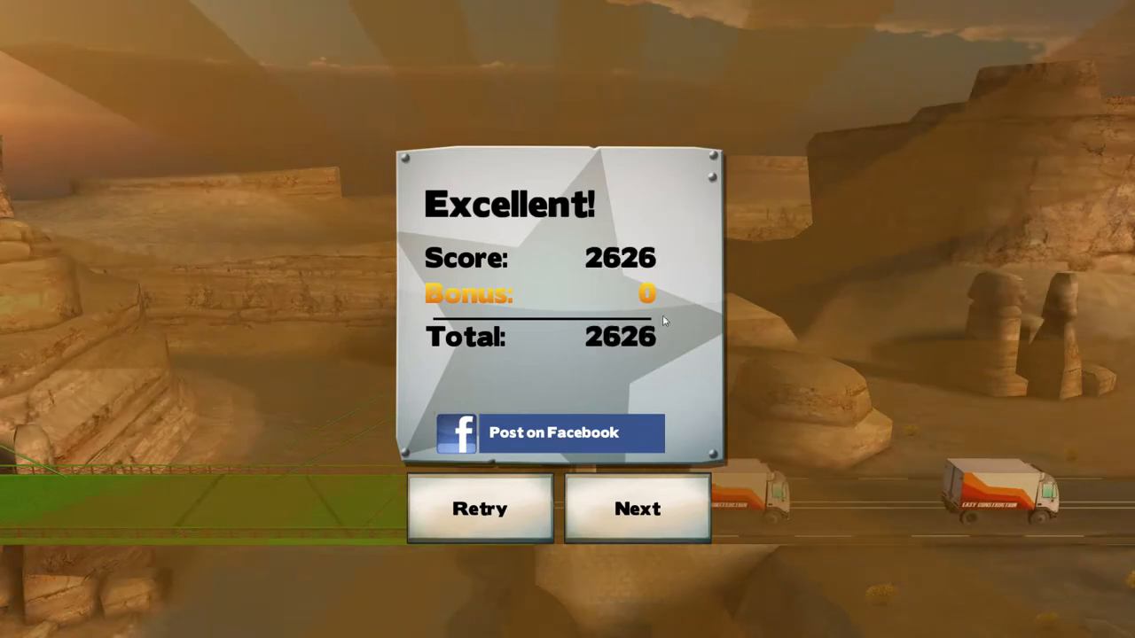
Step: Advance to Bridge 3, open its build site, and dismiss the steel material notice
left_click(635, 508)
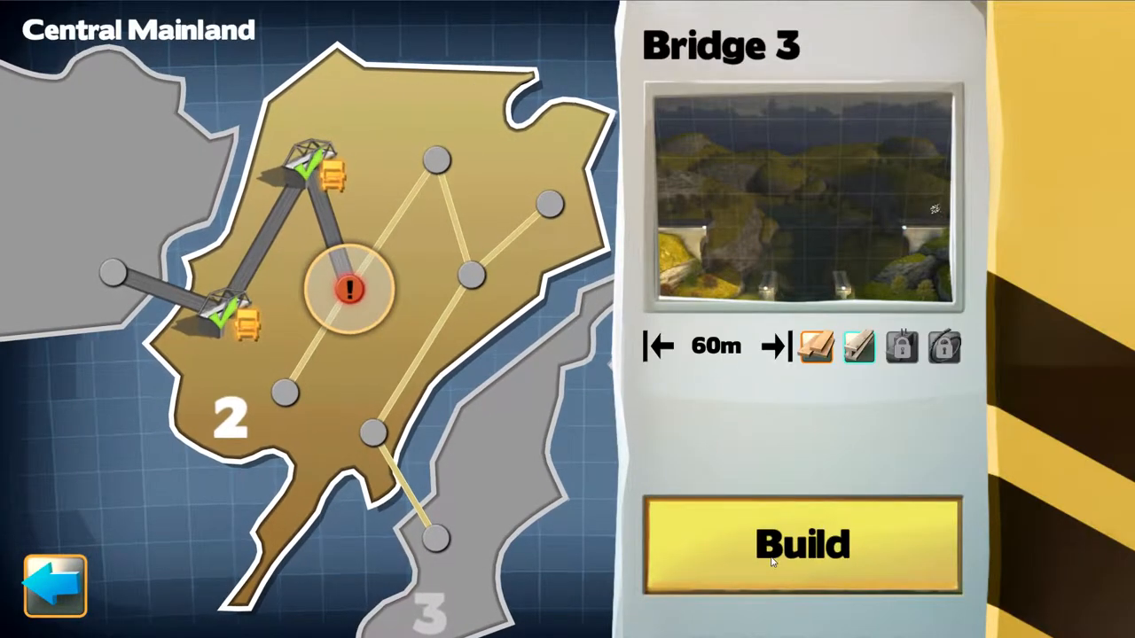
left_click(800, 544)
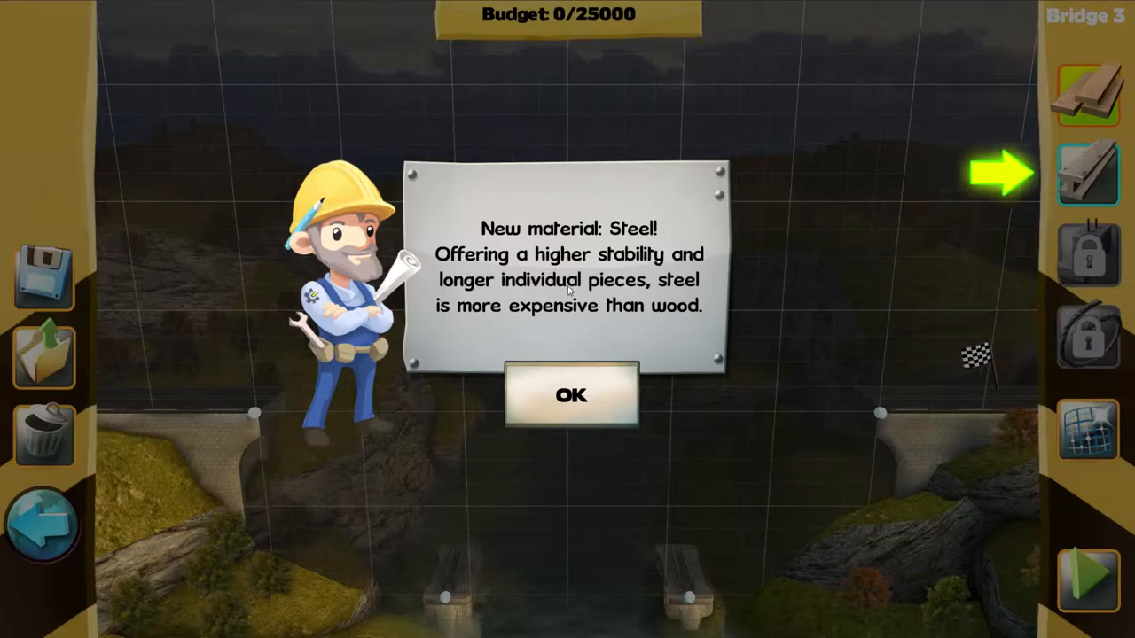
left_click(571, 395)
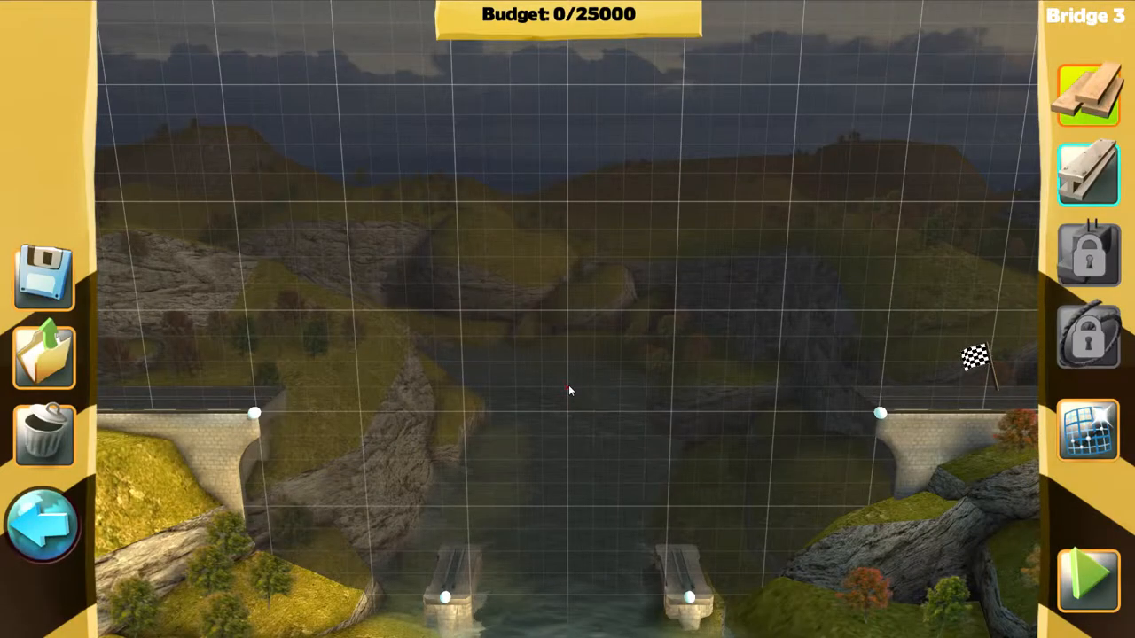
left_click(1088, 175)
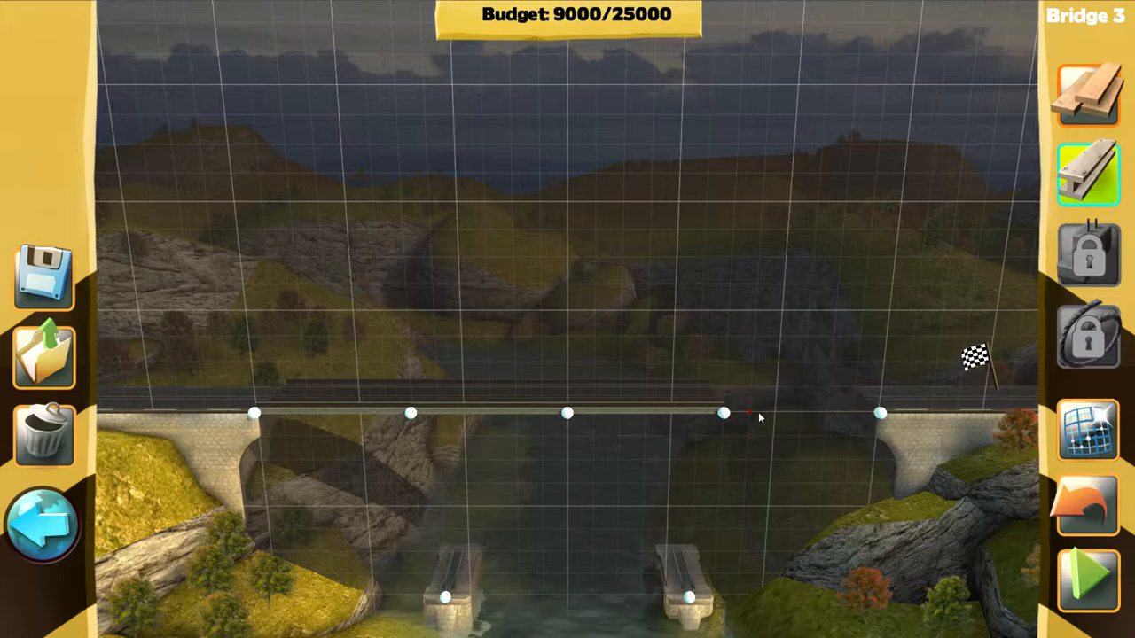
left_click(44, 435)
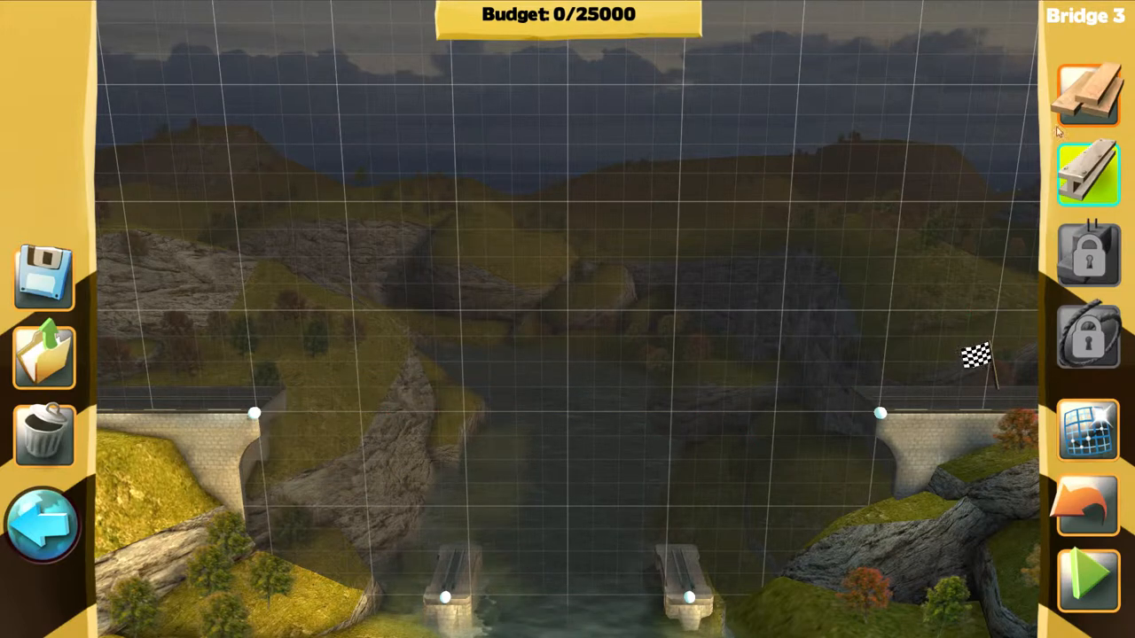
Step: Lay Bridge 3's wooden road deck in two stretches toward the far bank
left_click_drag(255, 413, 359, 413)
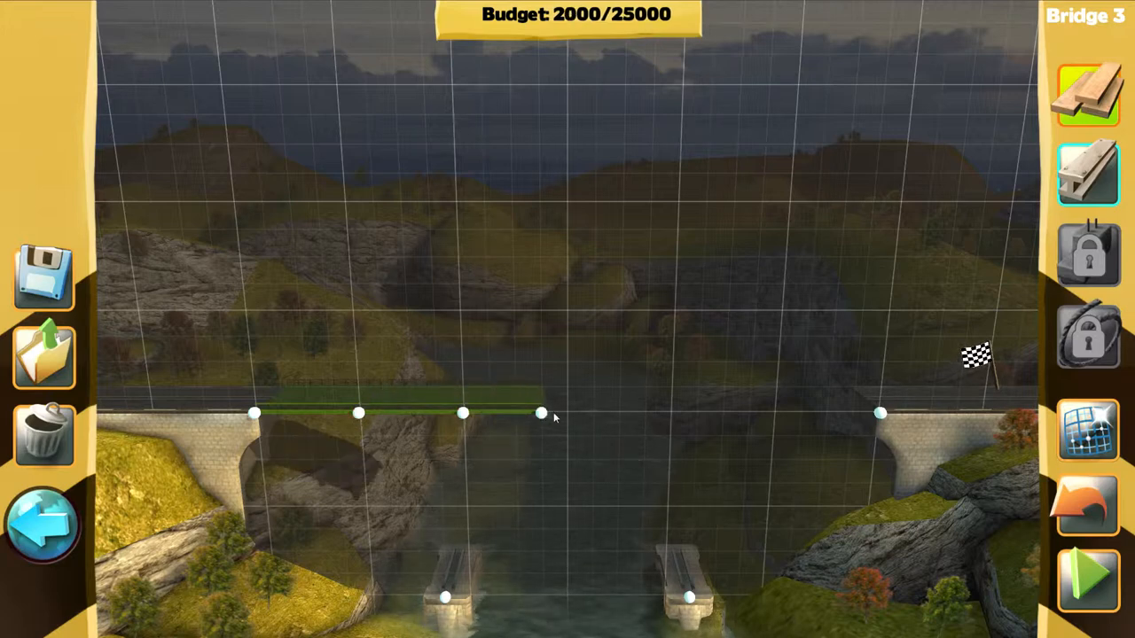
left_click_drag(541, 414, 776, 413)
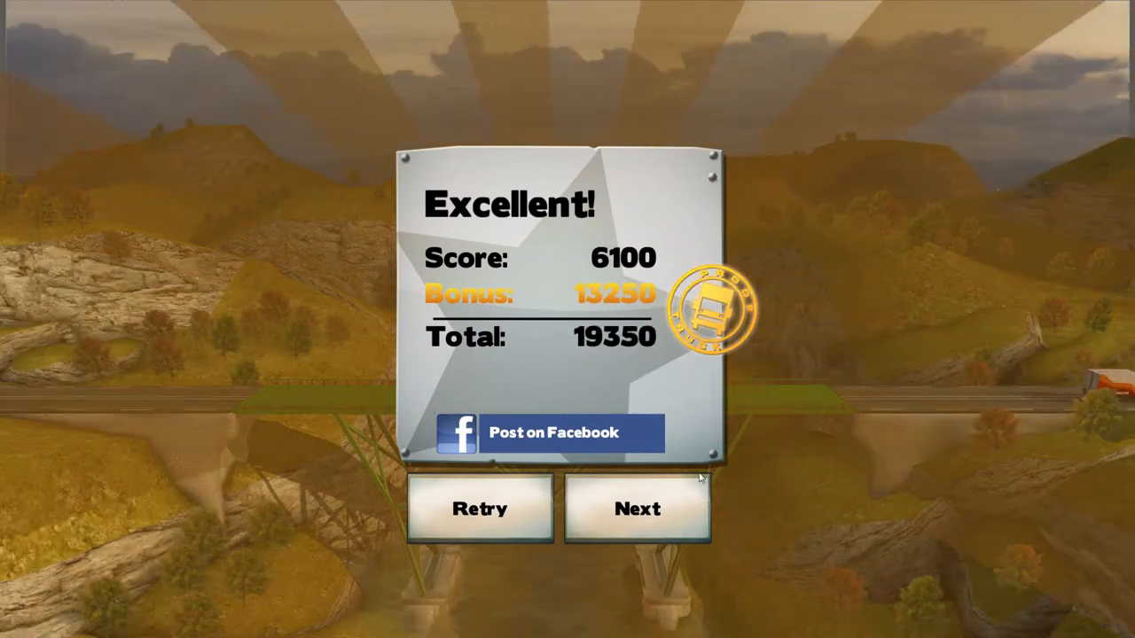
Step: Advance to Bridge 4 and open its empty 80 m site with a 30000 budget
left_click(637, 509)
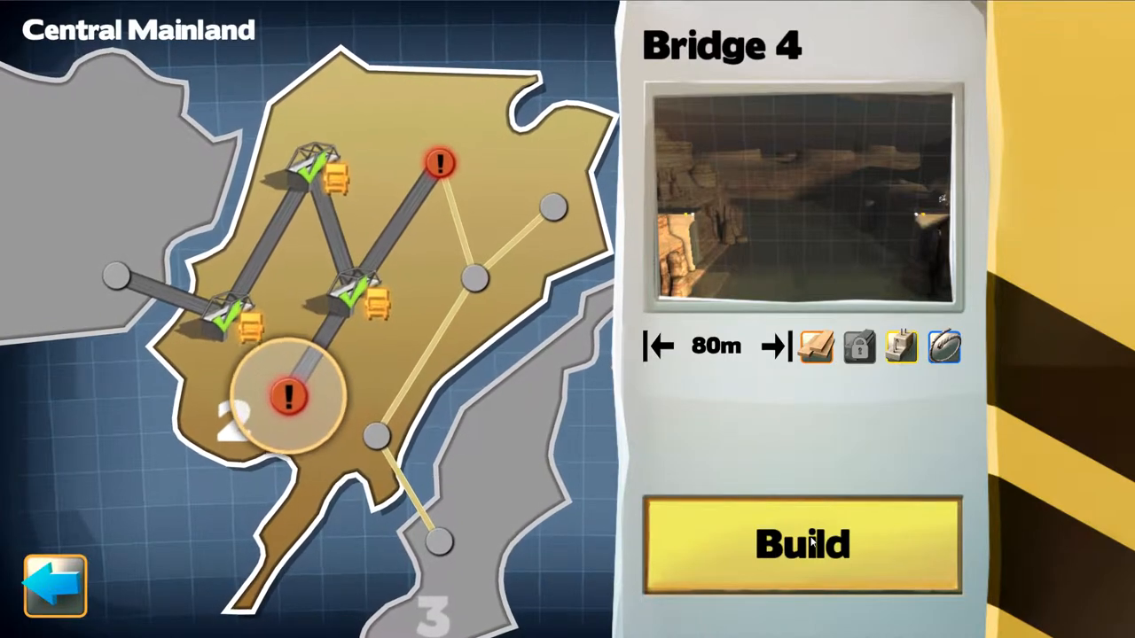
left_click(800, 543)
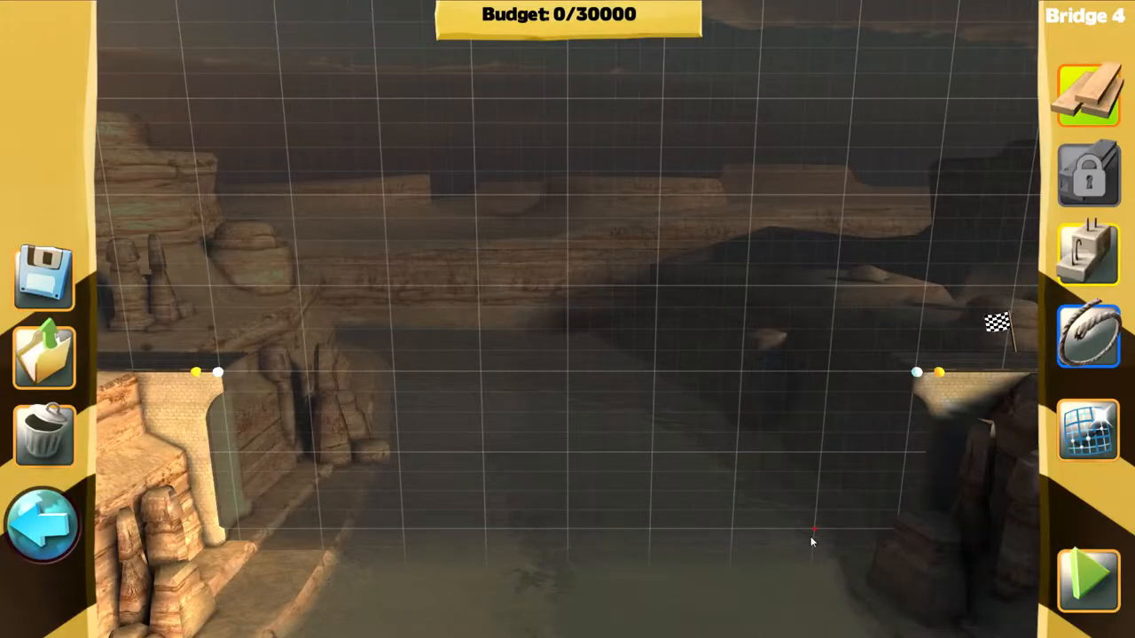
mouse_move(894, 322)
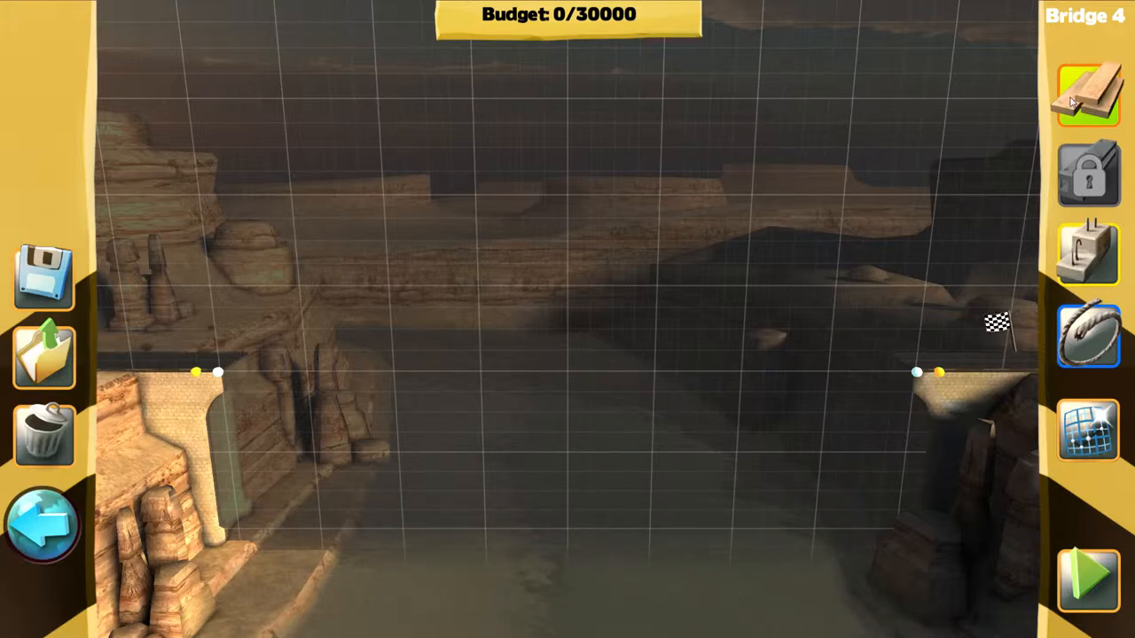
mouse_move(222, 375)
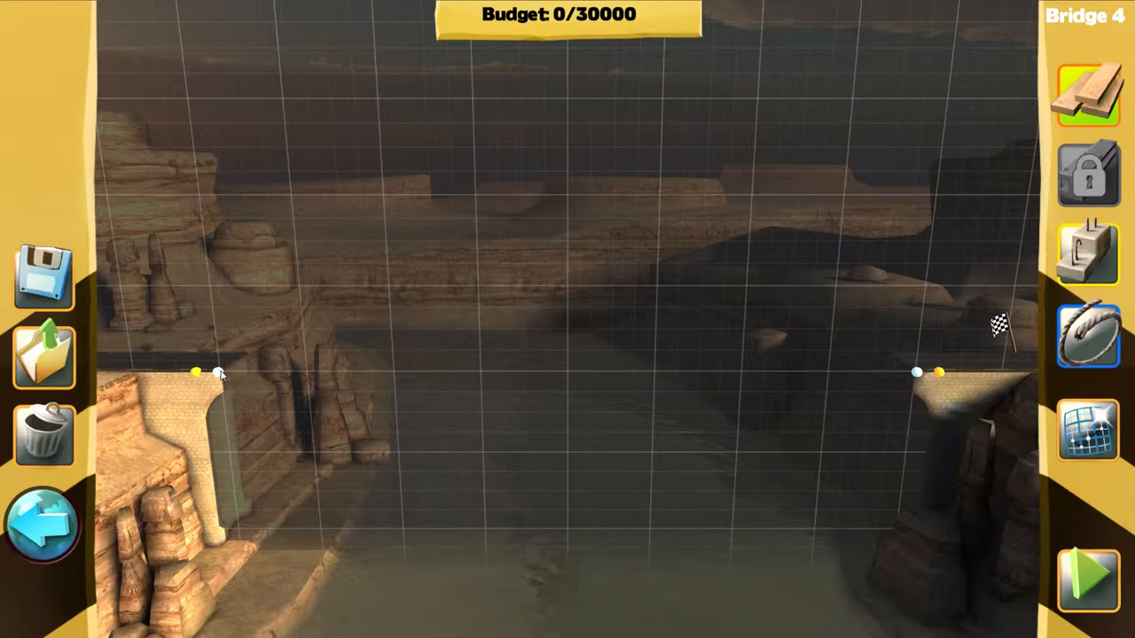
Step: Lay Bridge 4's road deck from the left bank over the river and attach a deck cable
left_click_drag(196, 370, 395, 371)
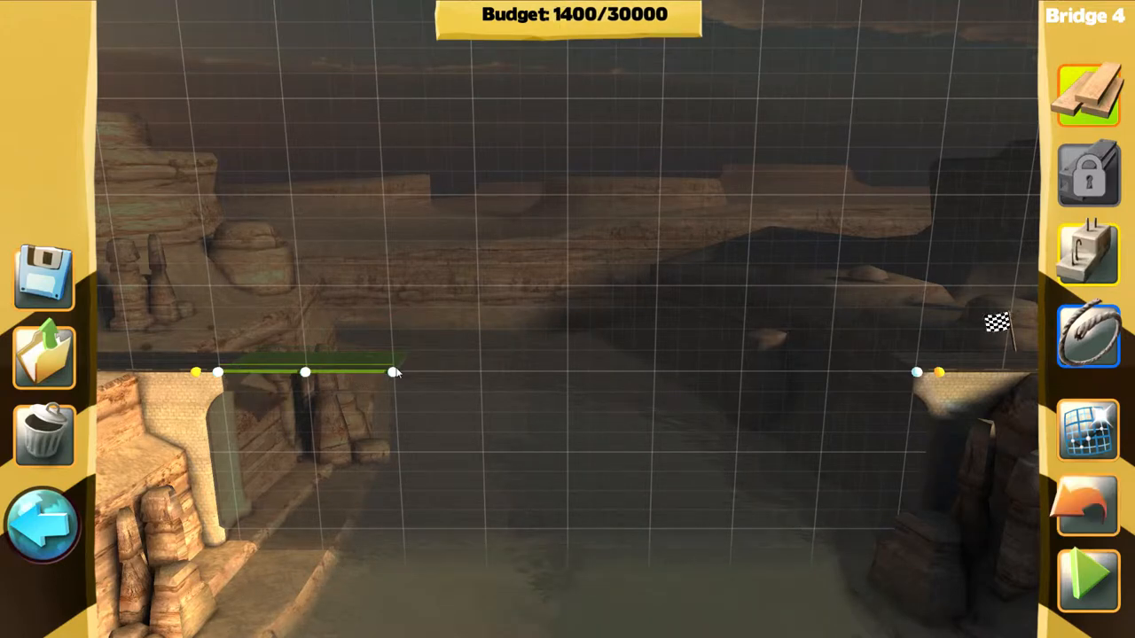
left_click_drag(395, 370, 654, 371)
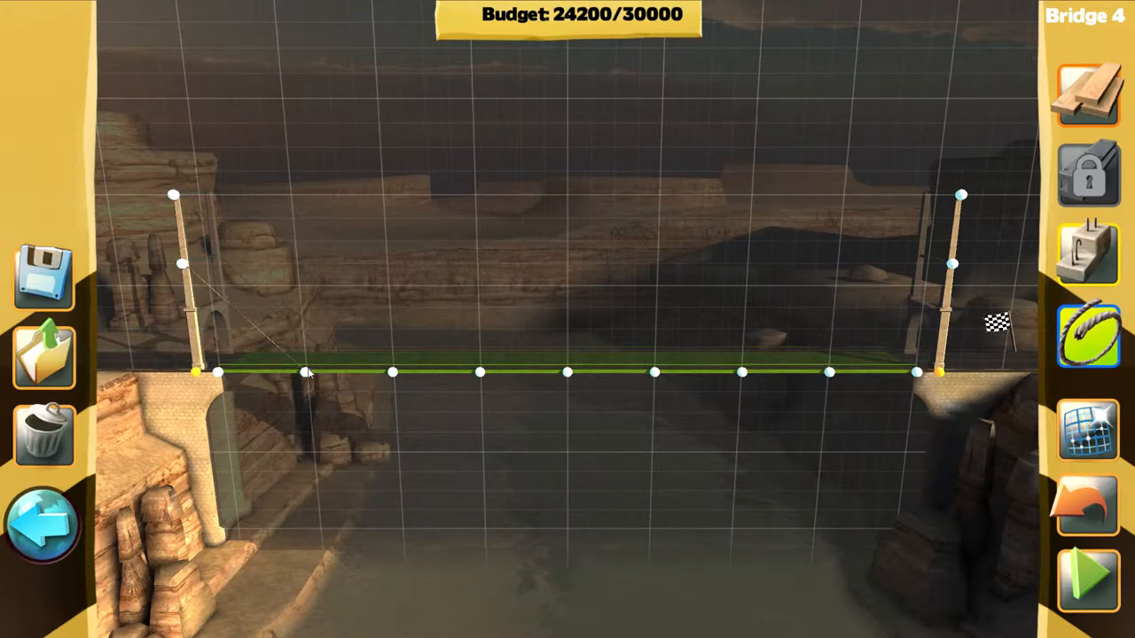
left_click(585, 372)
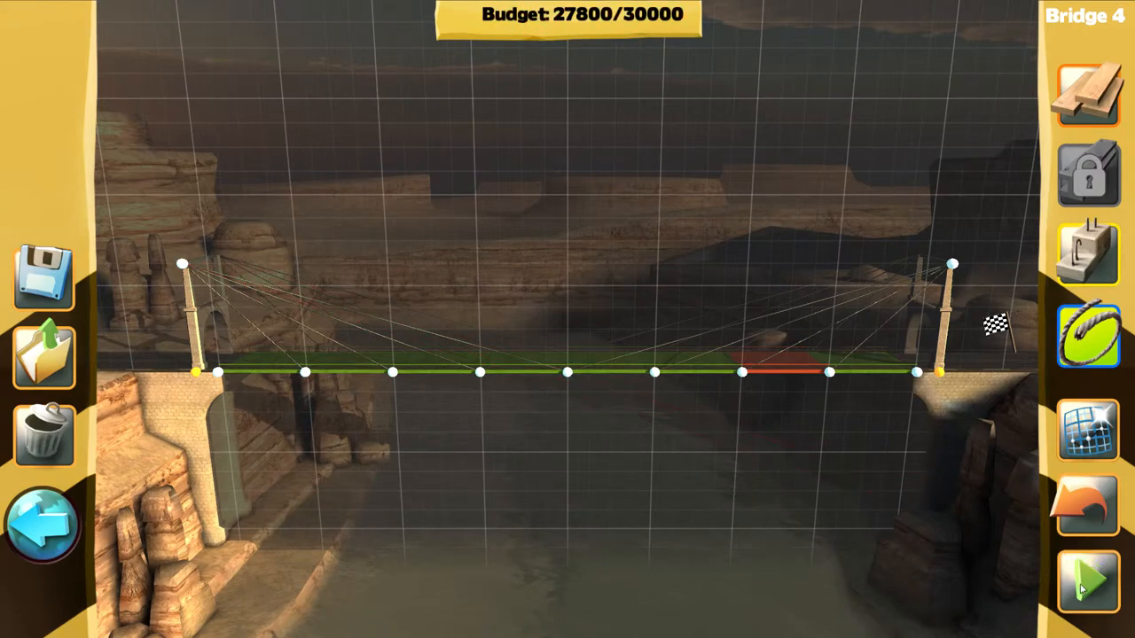
Step: Test Bridge 4 with trucks for an Excellent 18950 total, then advance to Bridge 5
left_click(1087, 580)
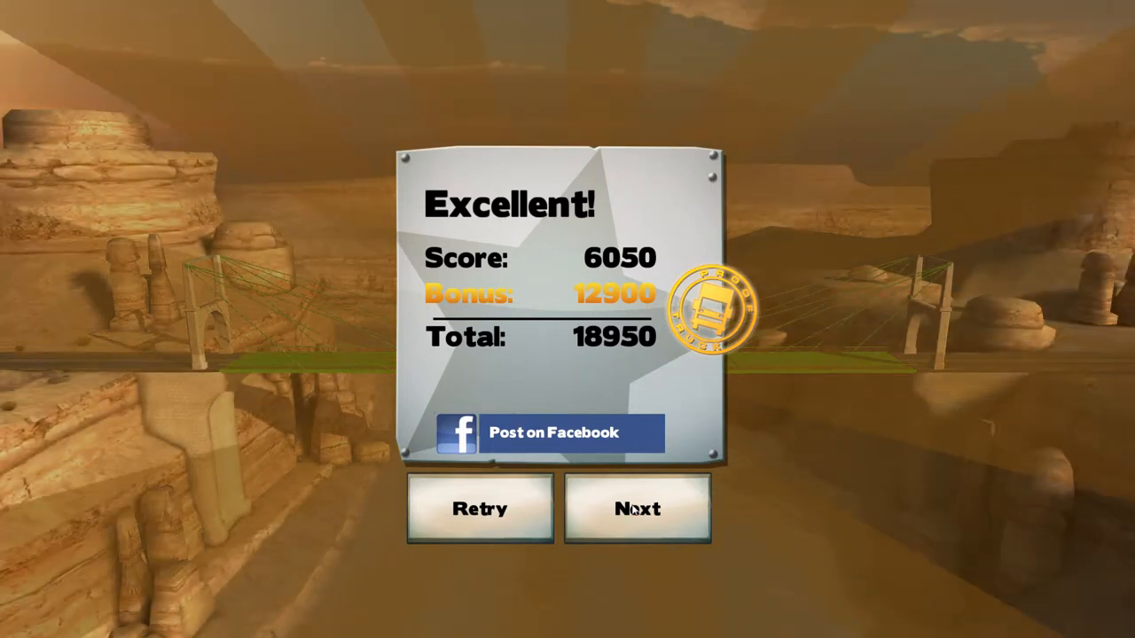
left_click(636, 508)
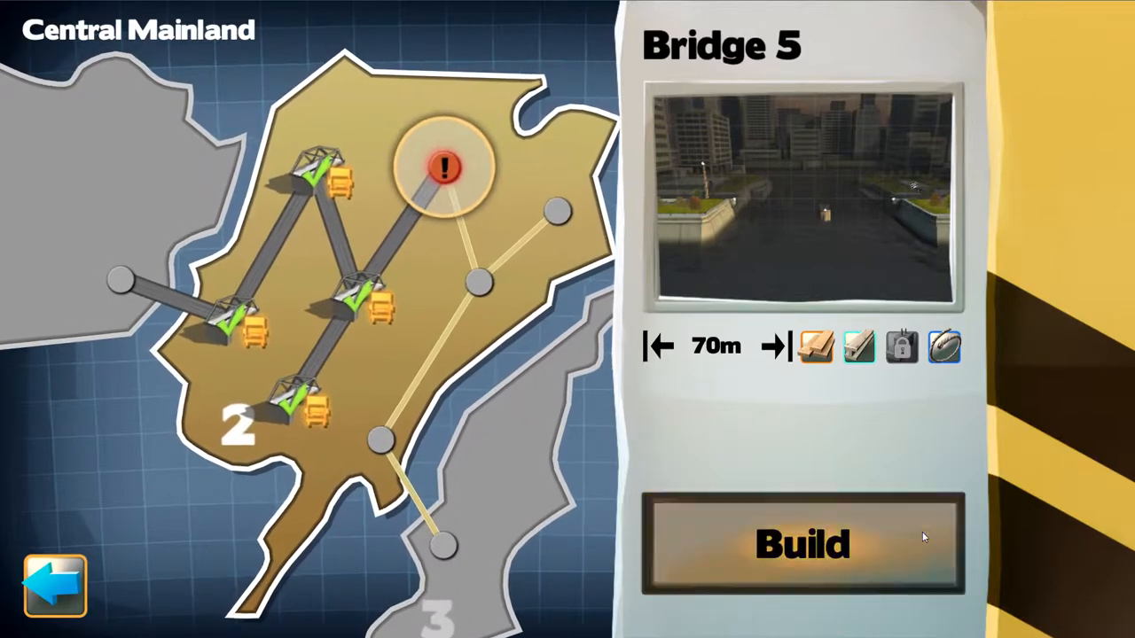
Step: Open Bridge 5's empty build site with its 17000 budget
left_click(800, 543)
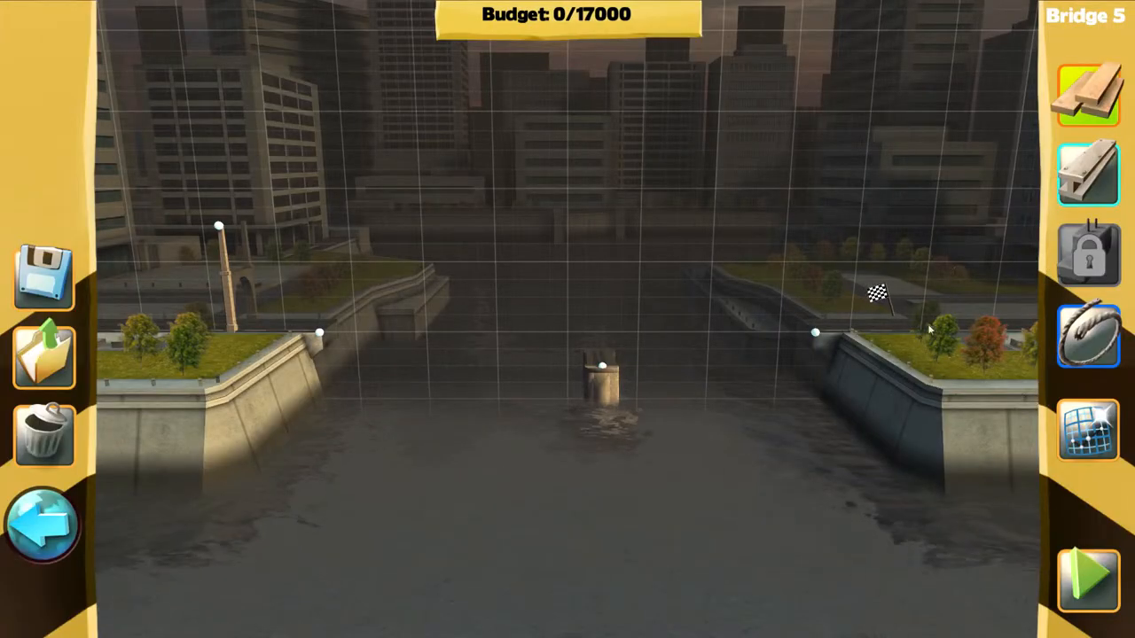
mouse_move(607, 323)
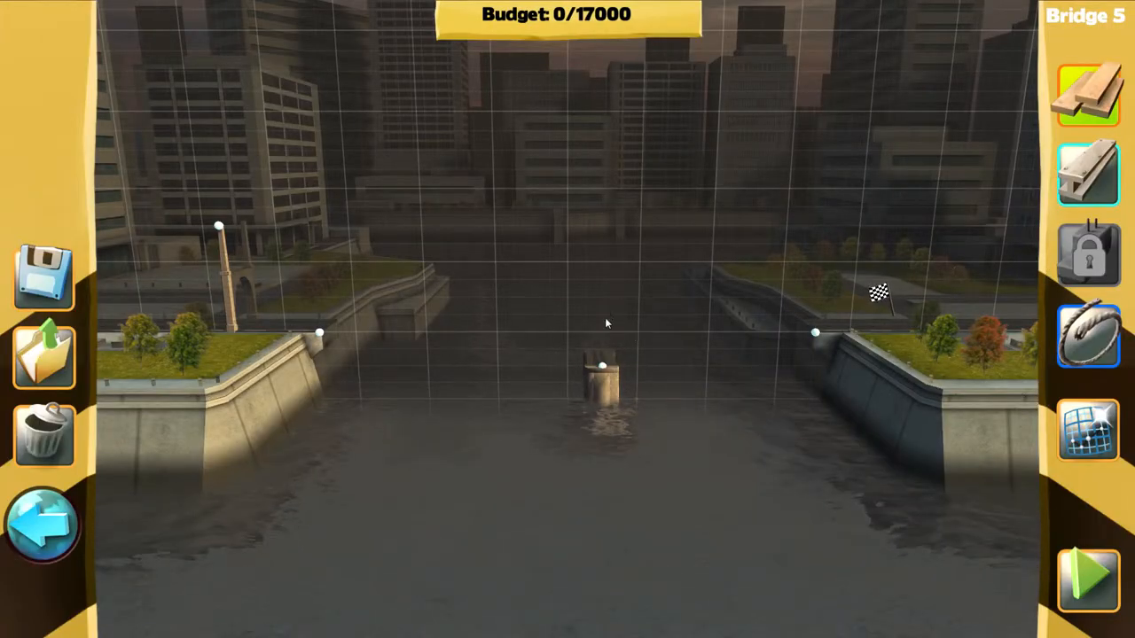
mouse_move(884, 143)
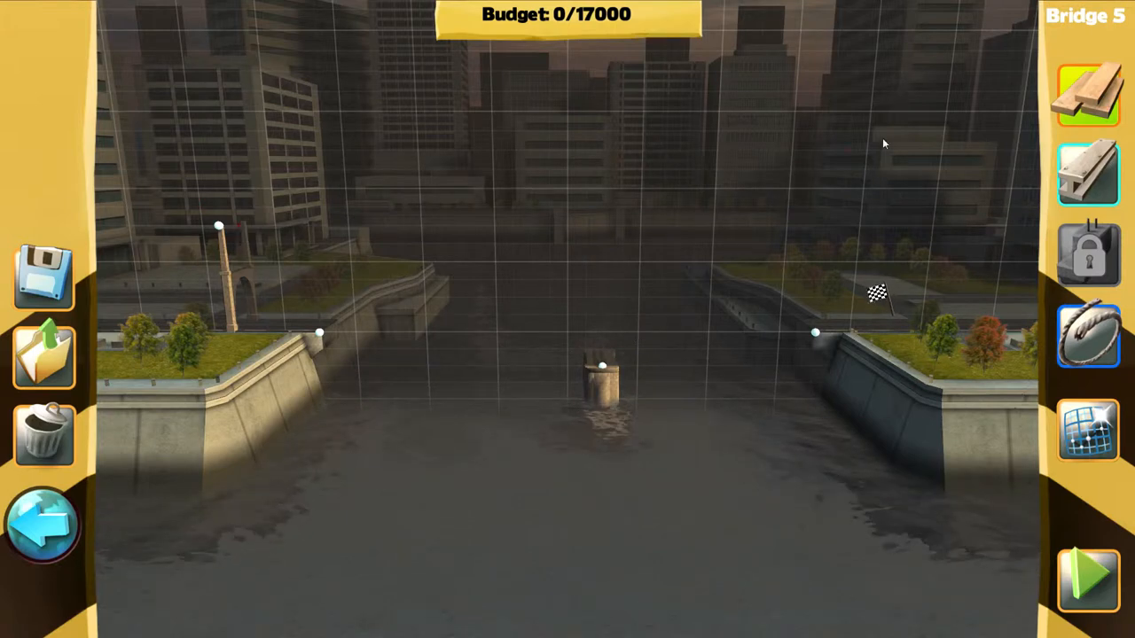
mouse_move(1079, 93)
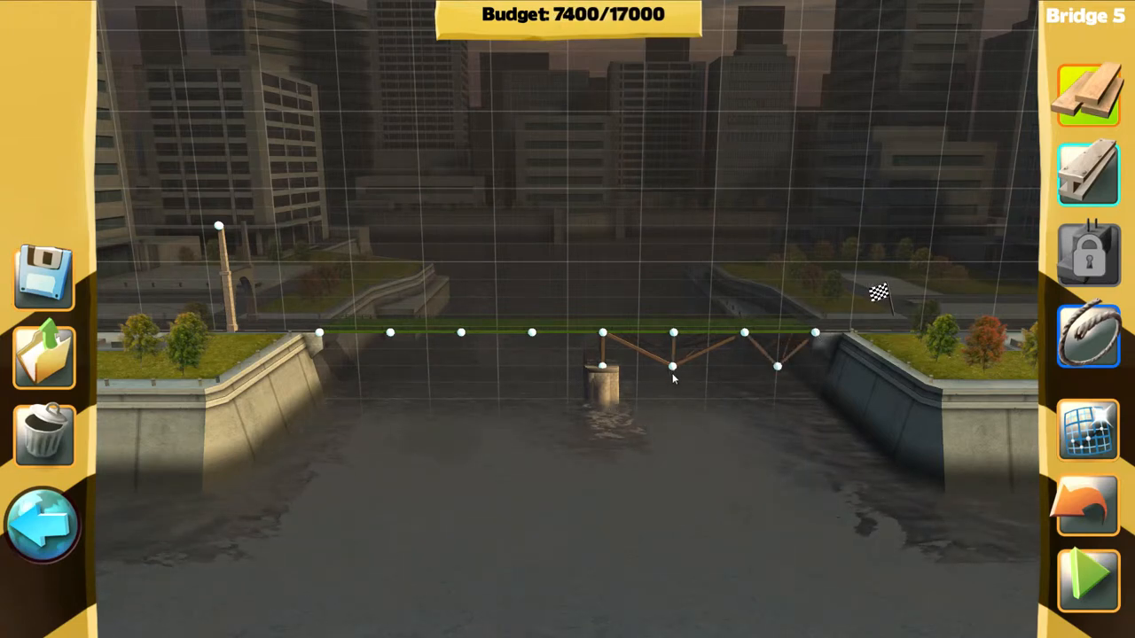
mouse_move(692, 237)
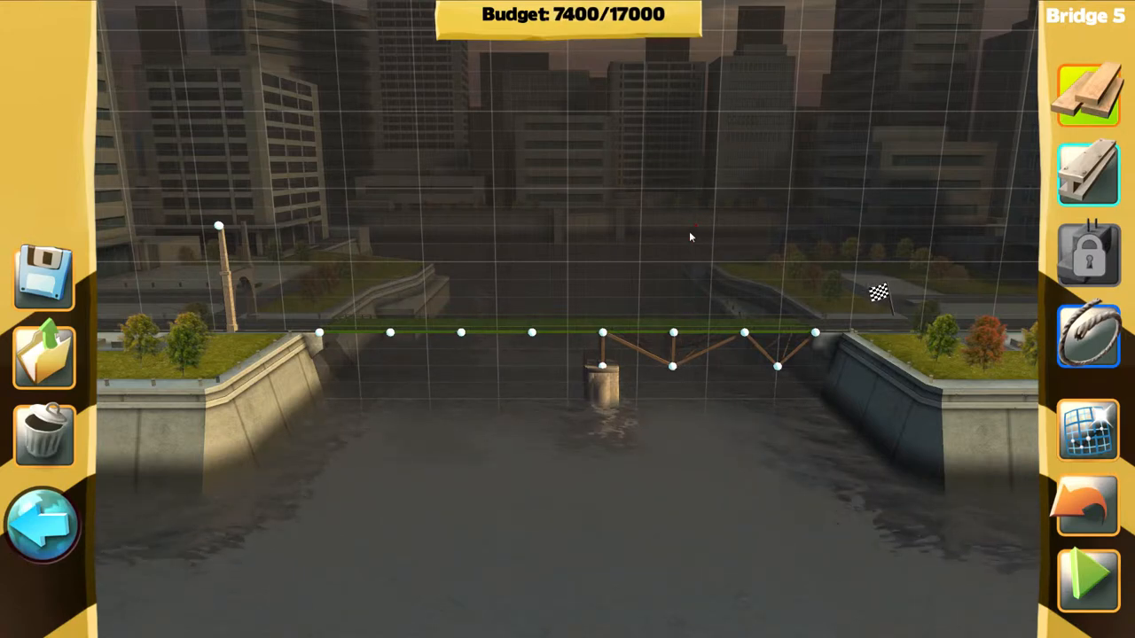
mouse_move(849, 181)
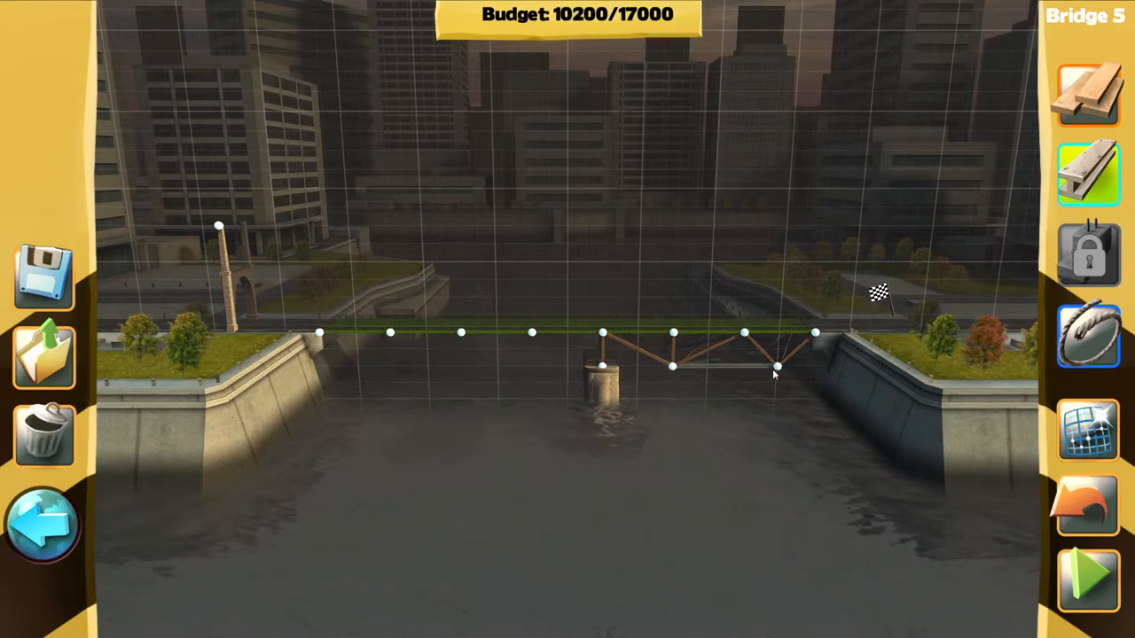
mouse_move(752, 442)
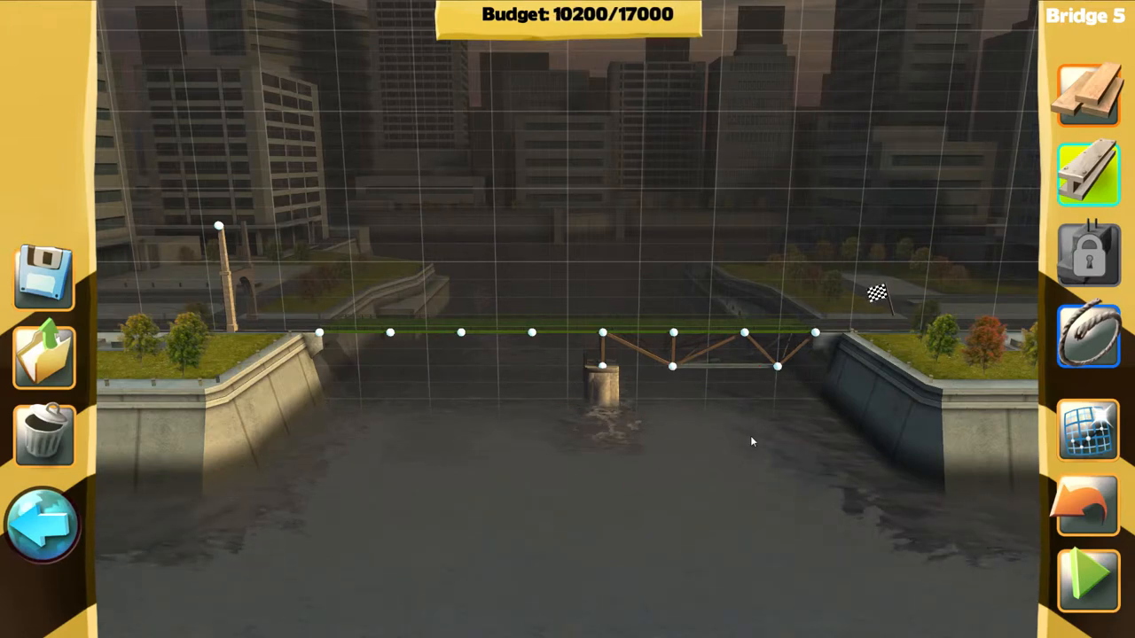
mouse_move(696, 418)
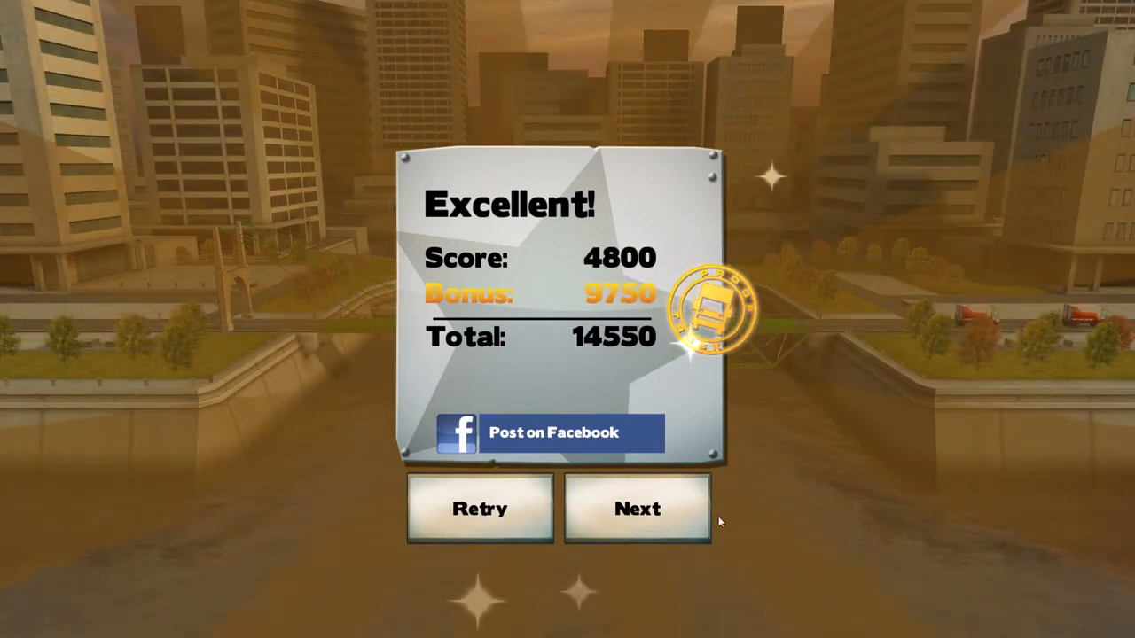
Step: Advance past Bridge 5 and open Bridge 6's build site with its 15000 budget
left_click(637, 508)
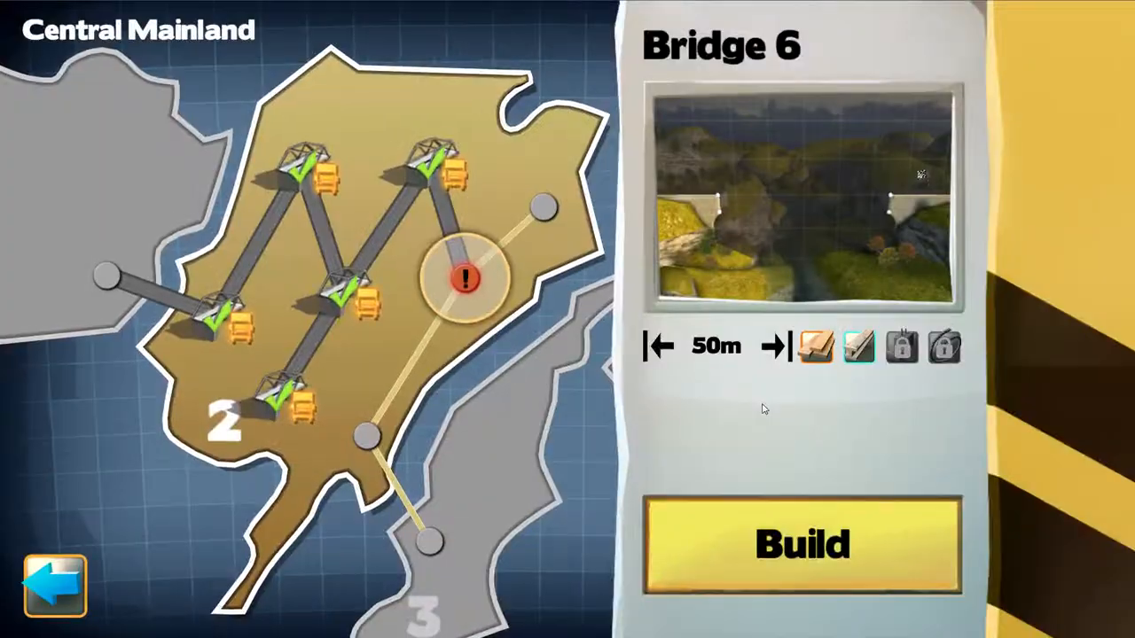
left_click(801, 544)
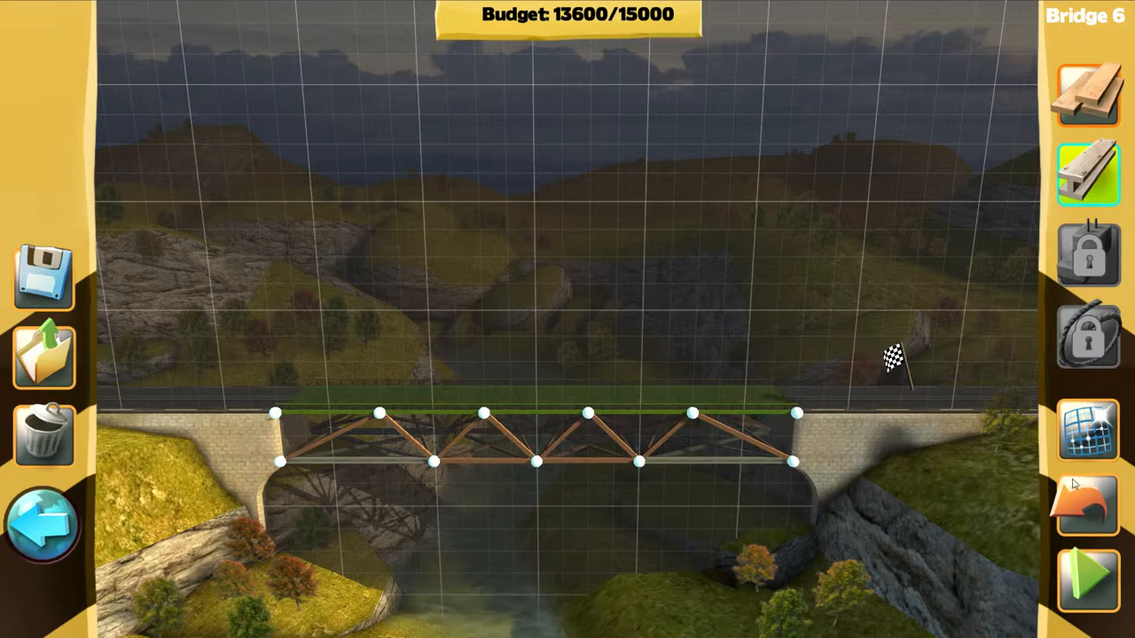
left_click(1087, 567)
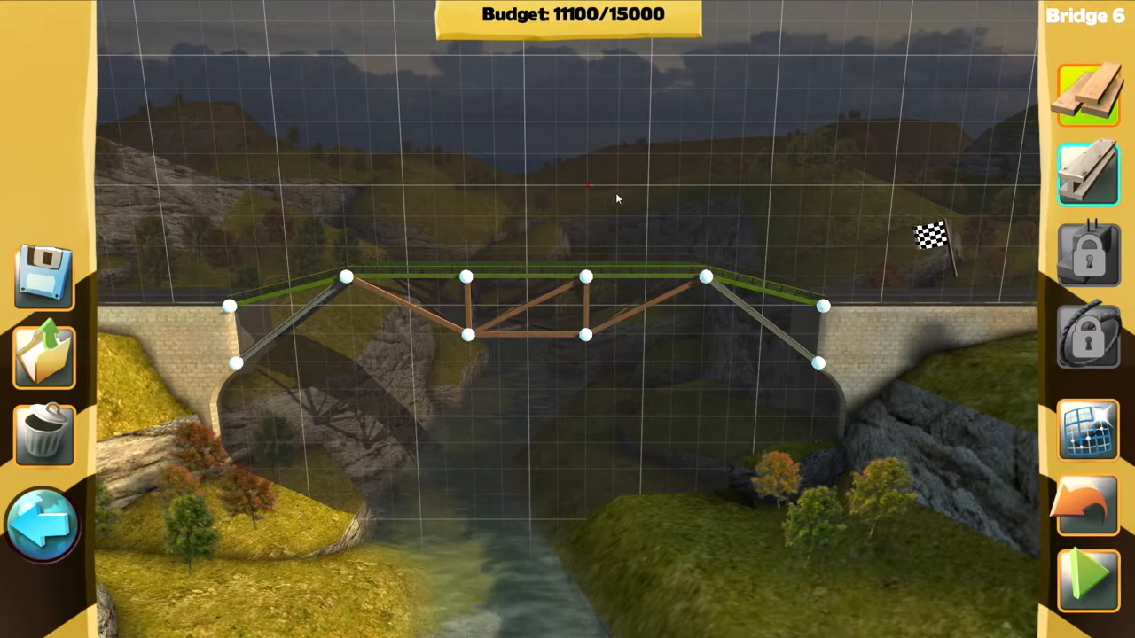
mouse_move(604, 463)
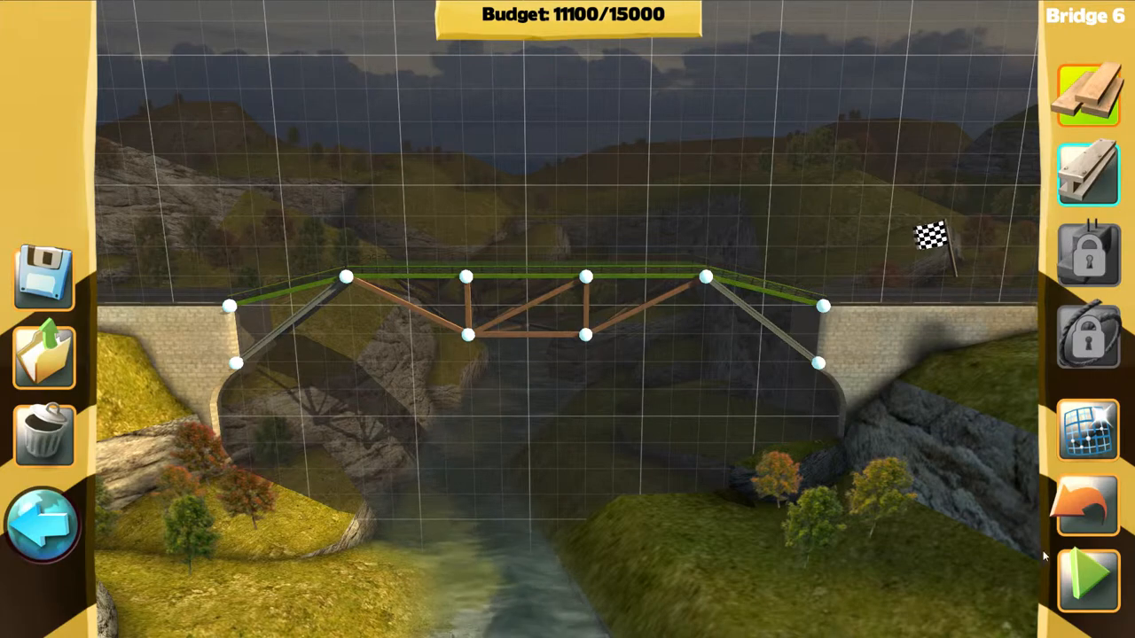
Step: Undo the middle deck and truss, then extend the road deck toward the centre
left_click(1088, 568)
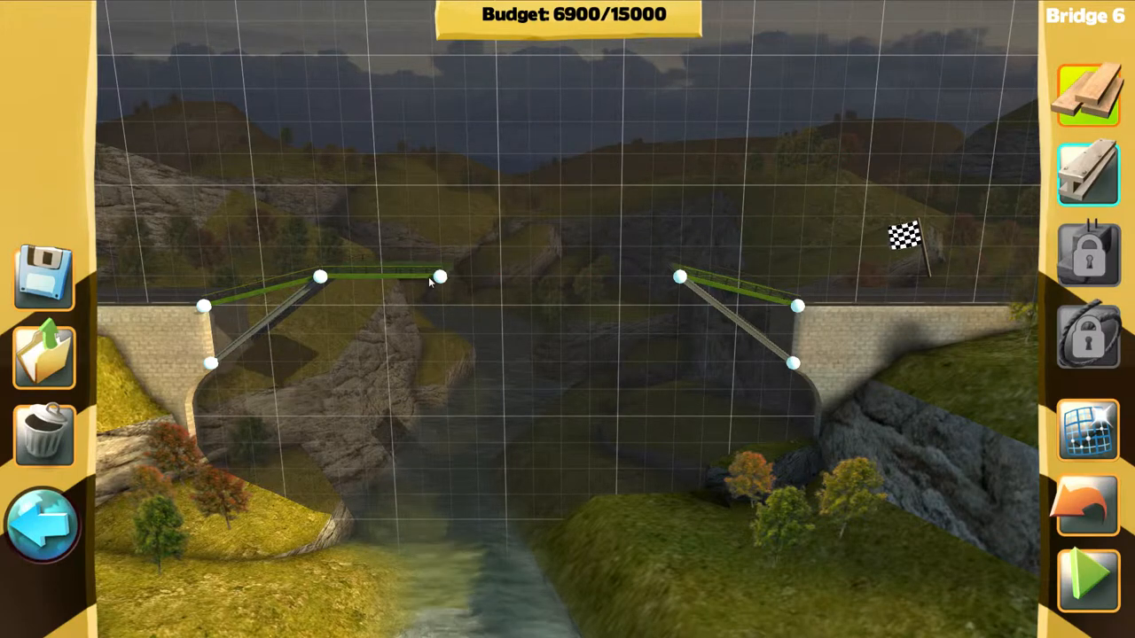
left_click_drag(442, 277, 439, 246)
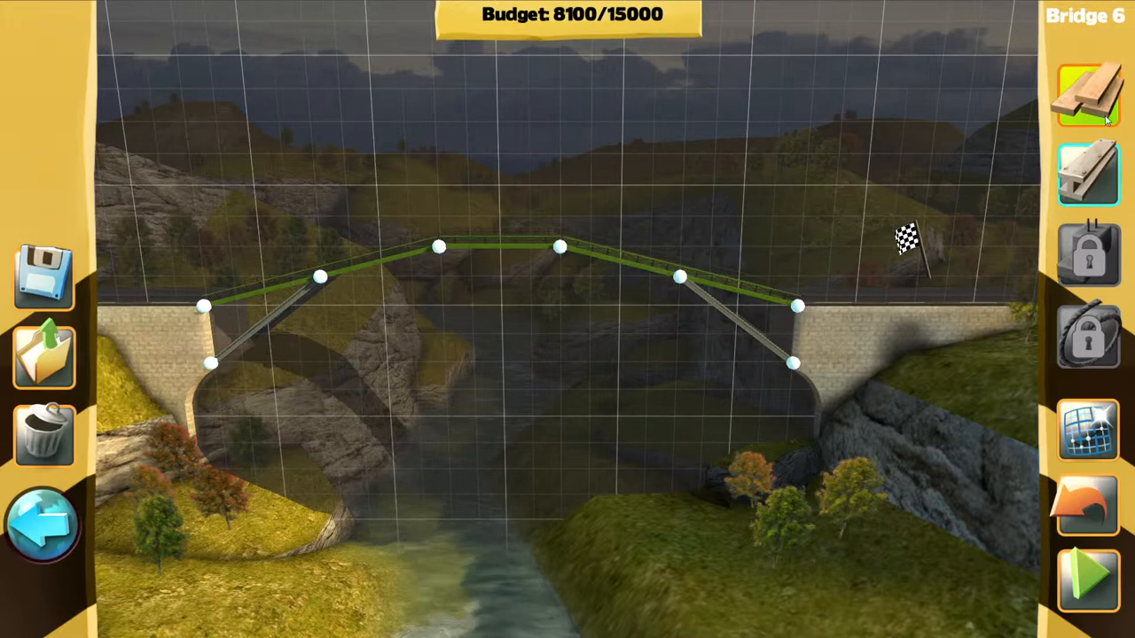
Step: Add a wooden truss beam beneath the raised road deck
left_click_drag(319, 277, 412, 335)
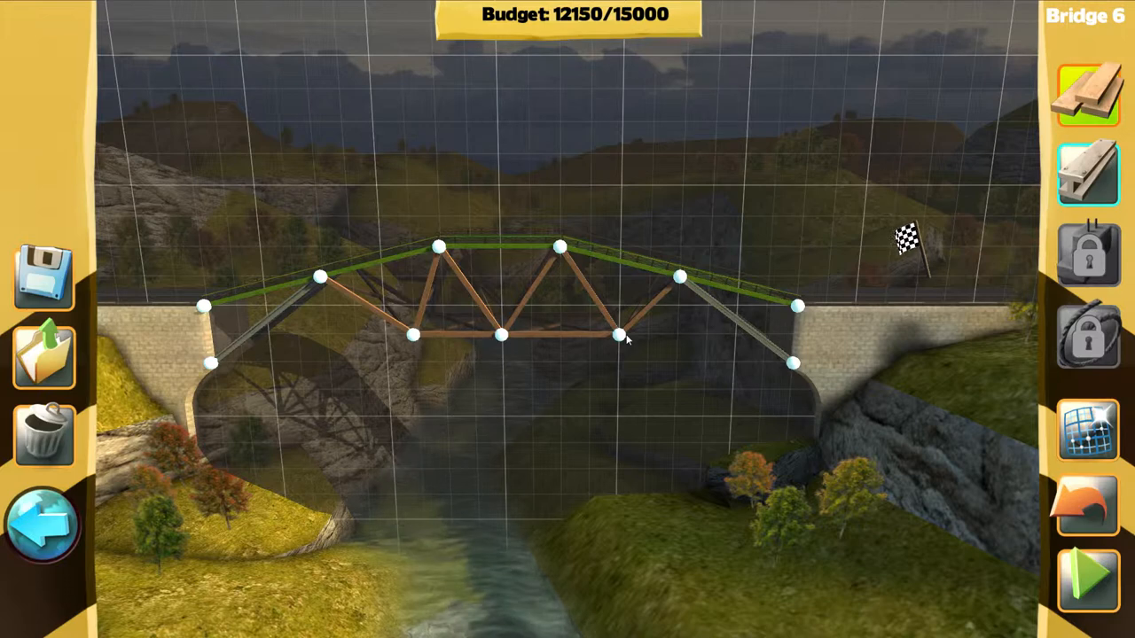
mouse_move(634, 370)
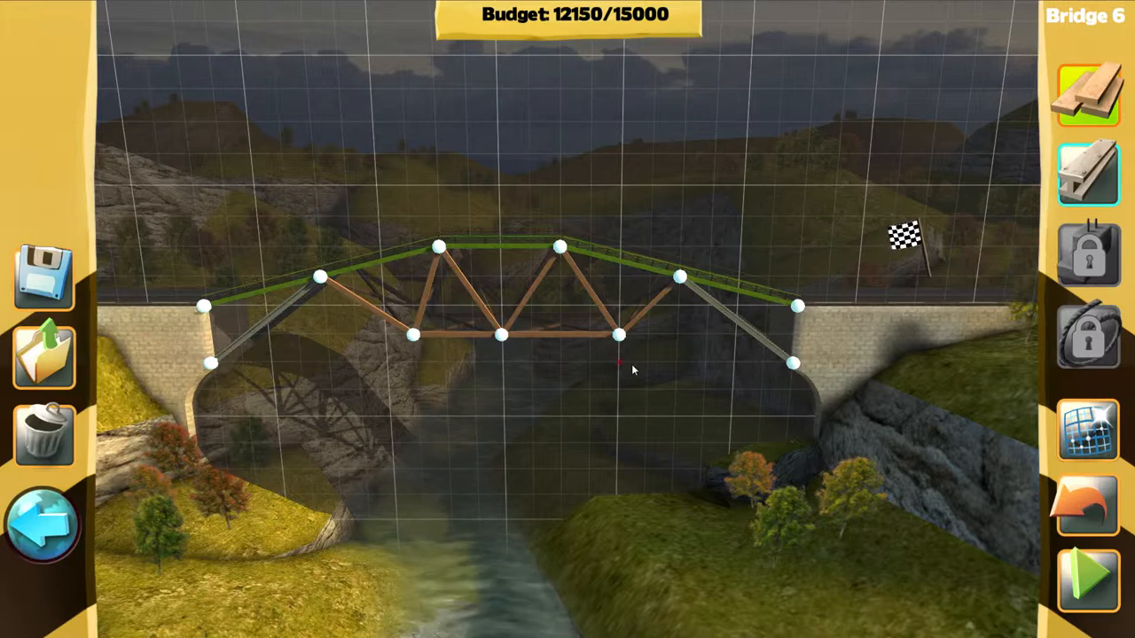
mouse_move(661, 212)
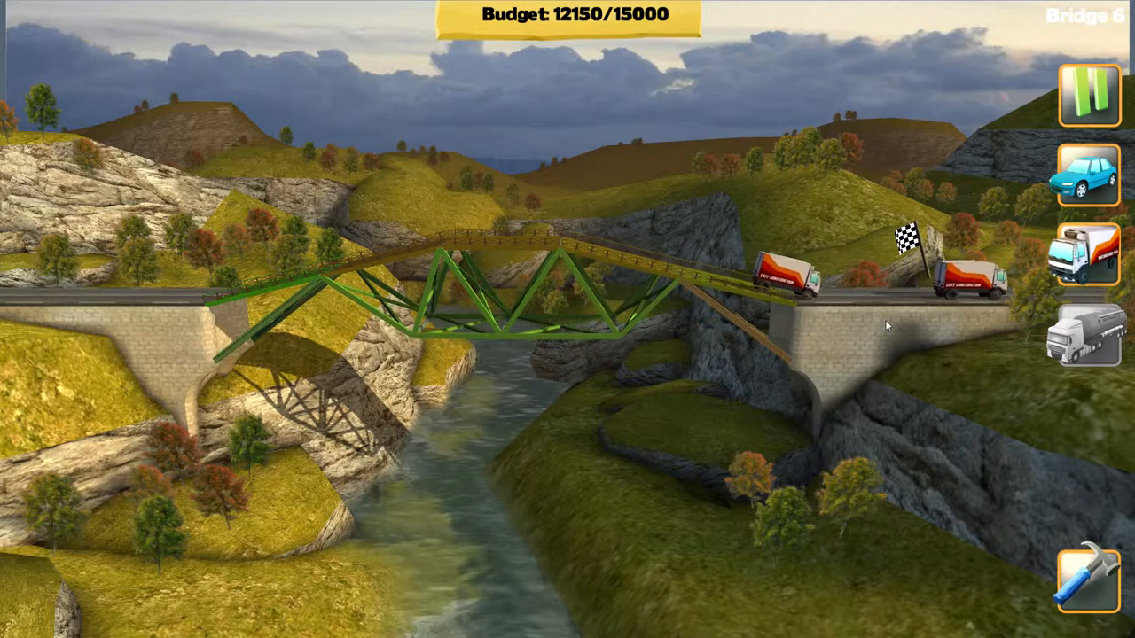
Step: Run Bridge 6's truck test for an Excellent 14059 total, then continue to Bridge 7
left_click(1086, 98)
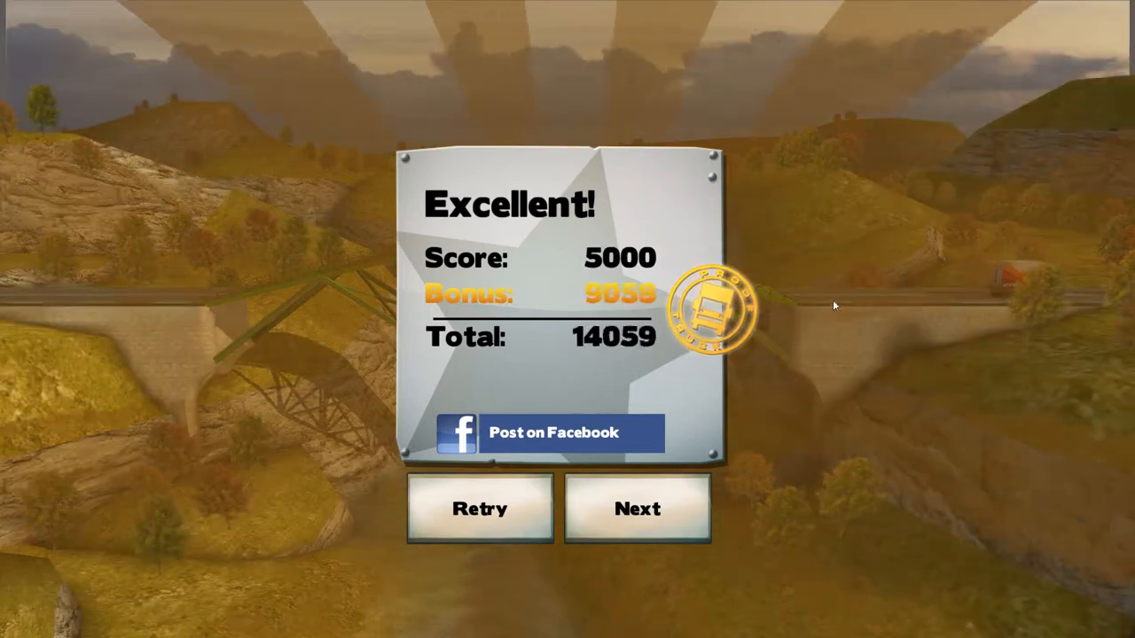
left_click(637, 508)
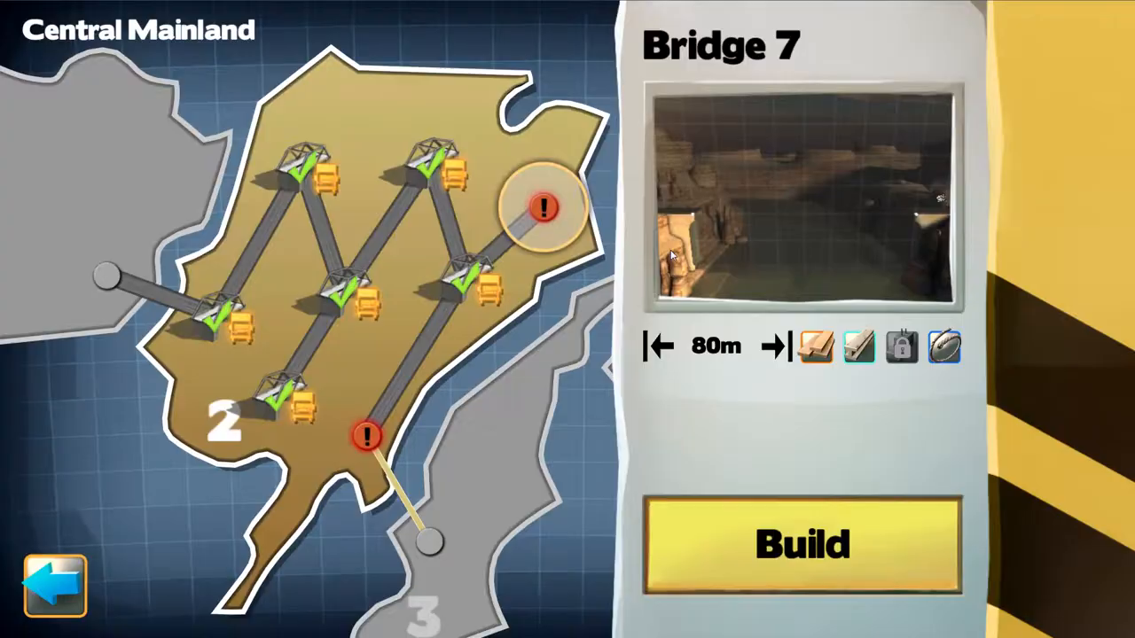